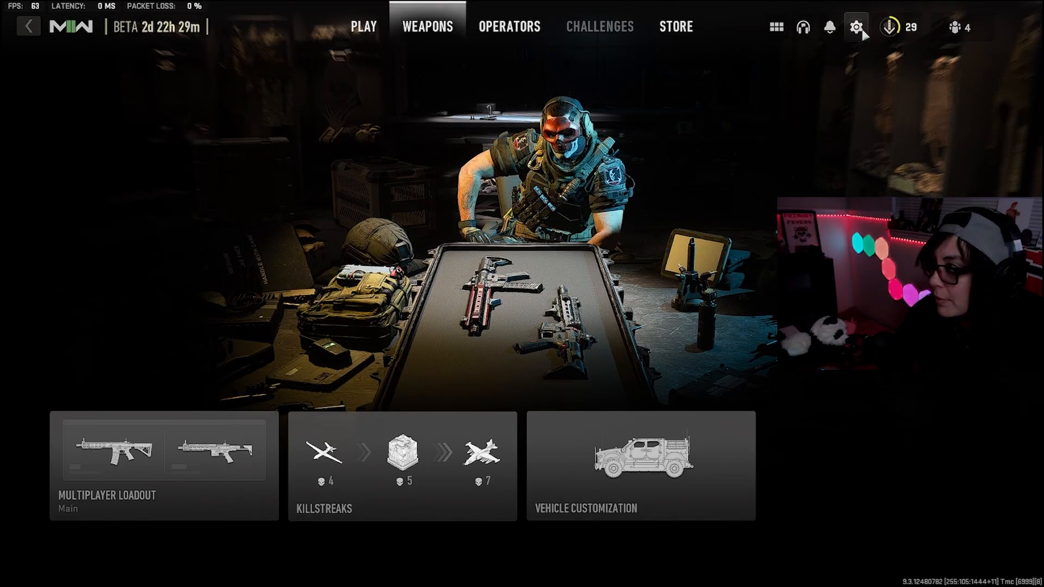
- Expand the Telemetry options in Interface settings, showing FPS counter, latency and packet loss enabled
click(856, 27)
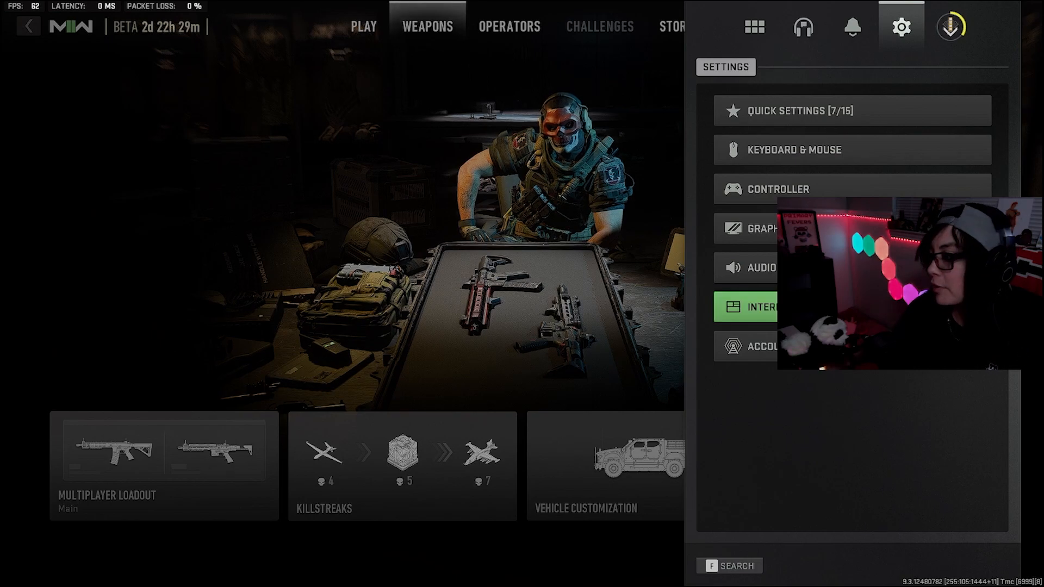
click(765, 307)
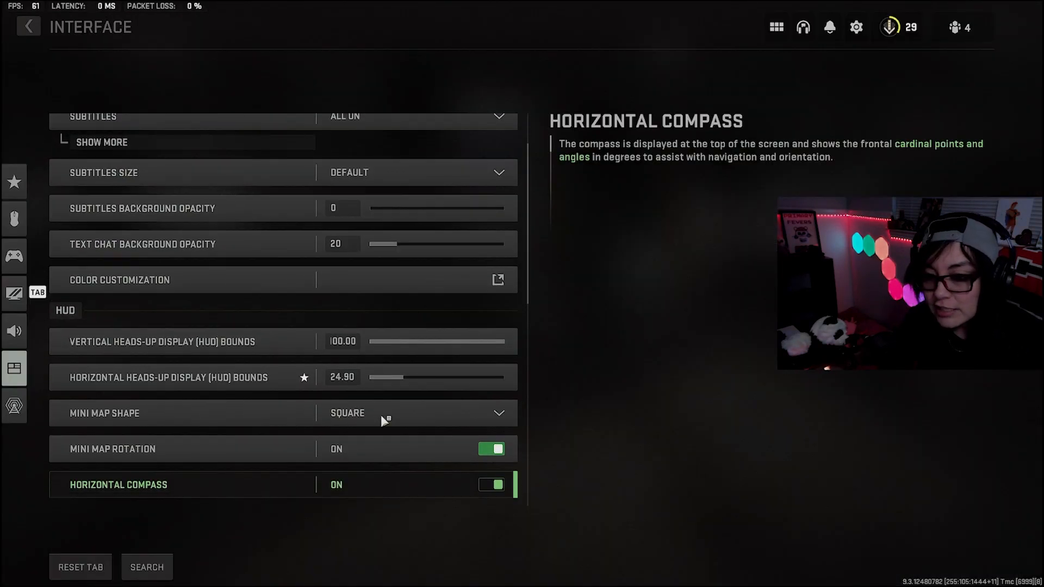
scroll(down, 3)
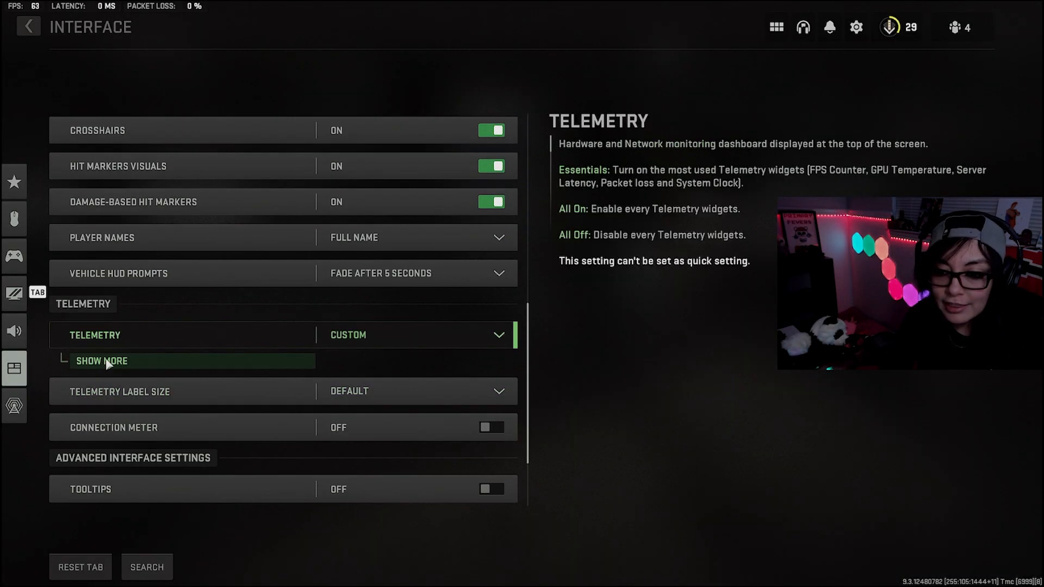
click(101, 359)
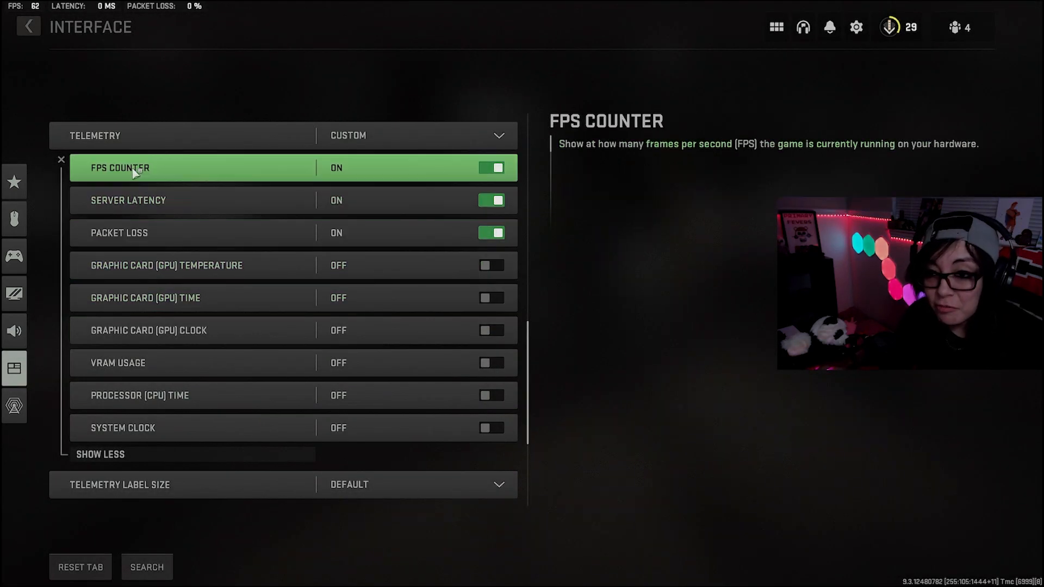
click(167, 265)
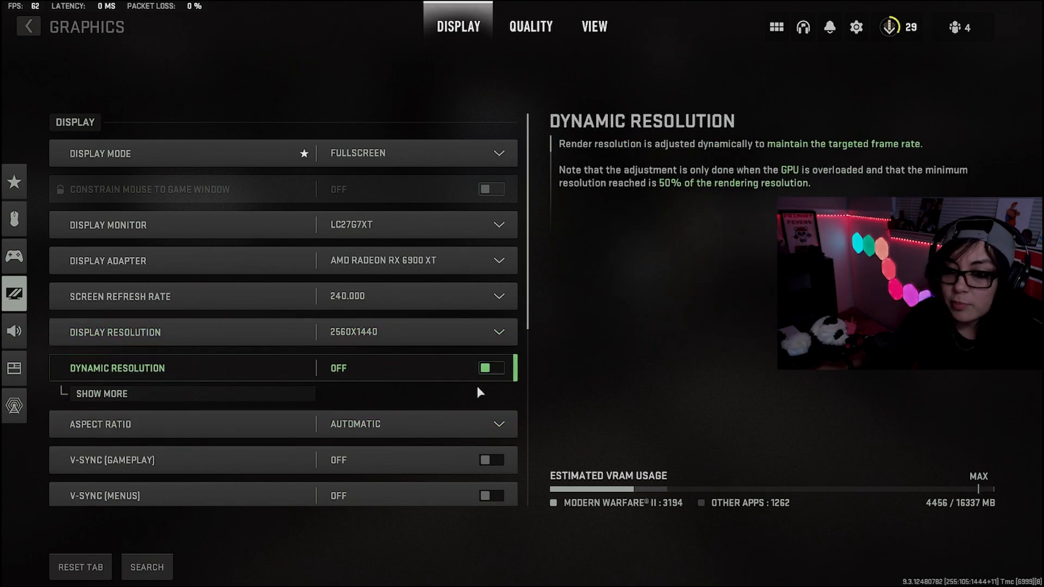
- Scroll the Graphics Display tab: fullscreen, 2560x1440, 240 Hz
scroll(down, 3)
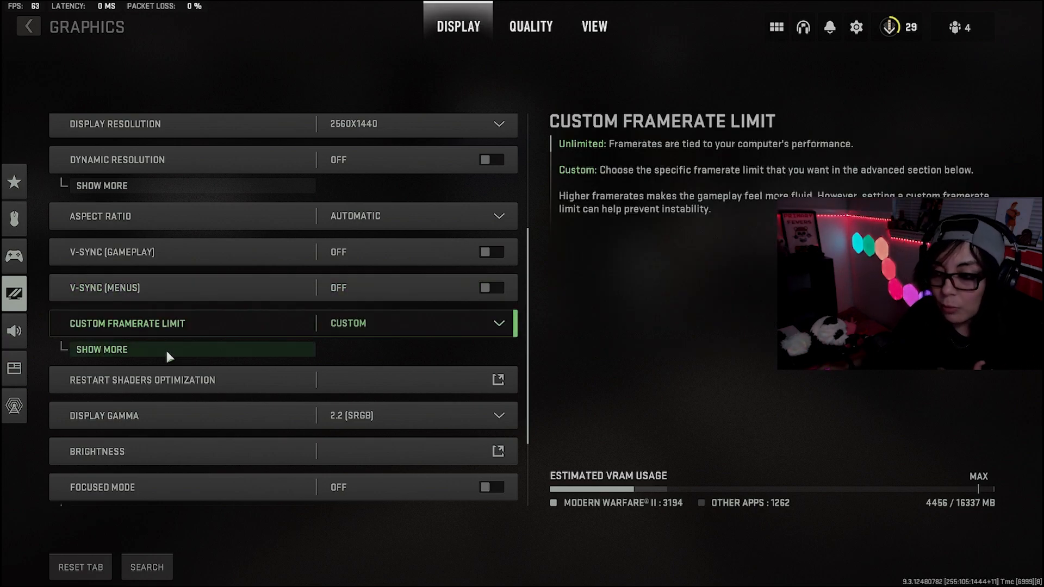
- Expand the custom framerate limits: gameplay 250, menus 60, out of focus 30
click(101, 349)
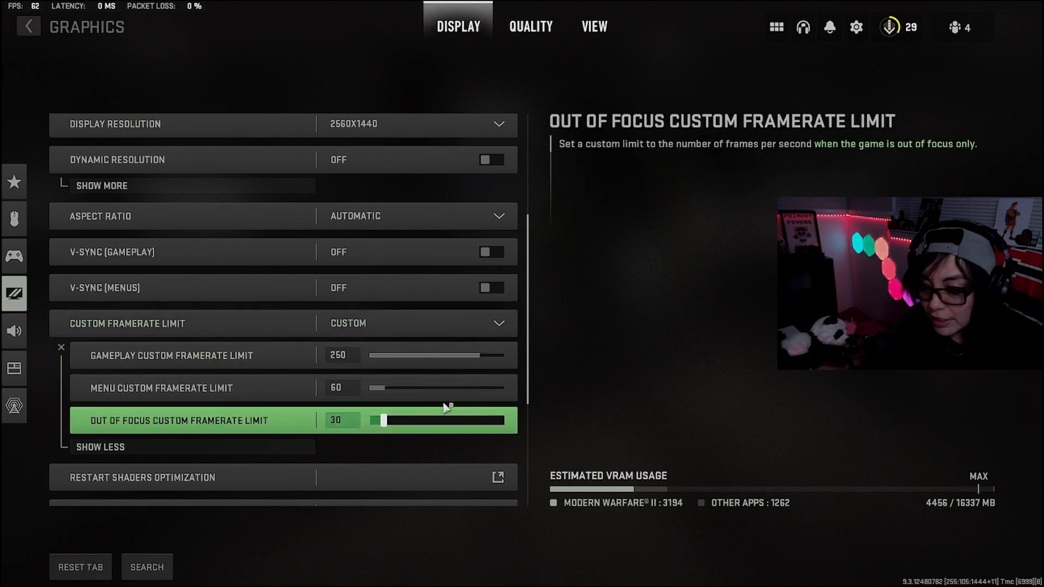
mouse_move(343, 388)
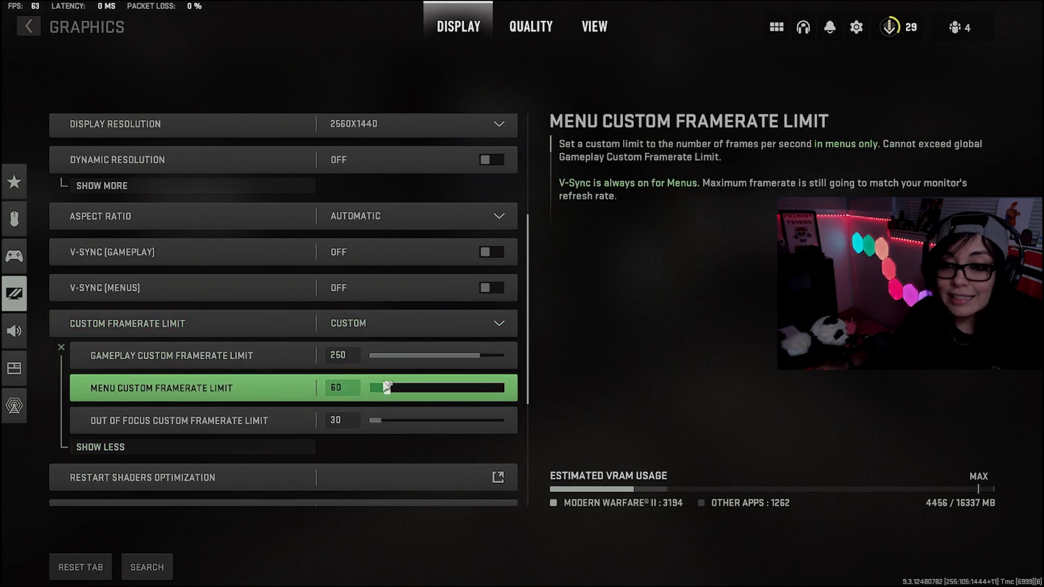
click(169, 355)
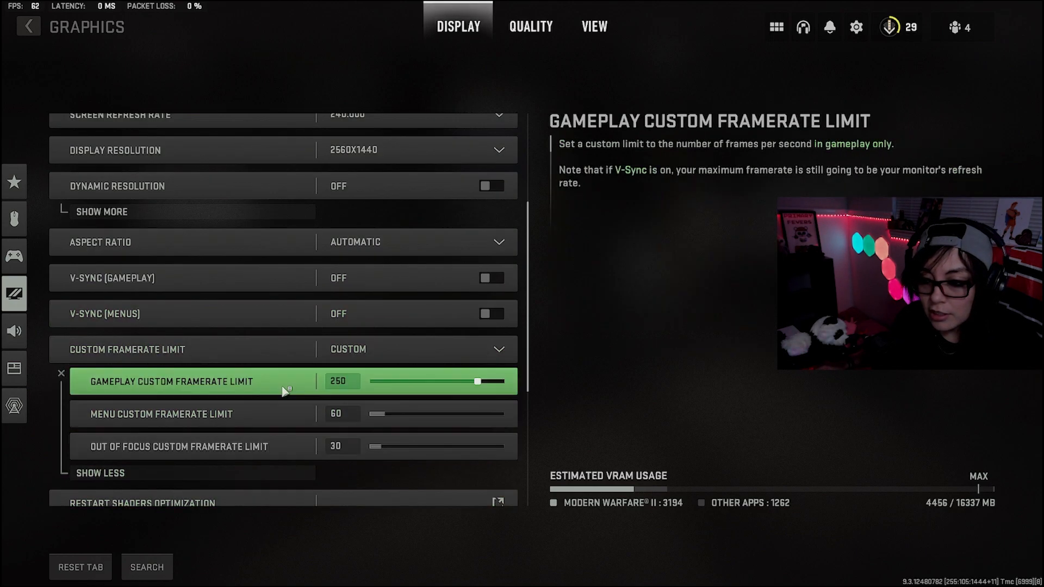
click(180, 446)
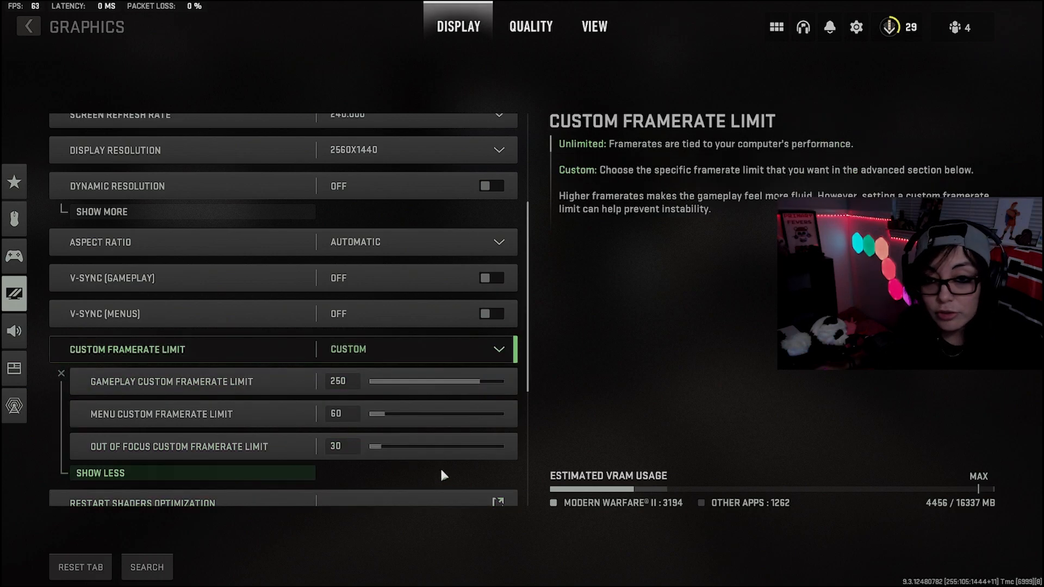
mouse_move(397, 477)
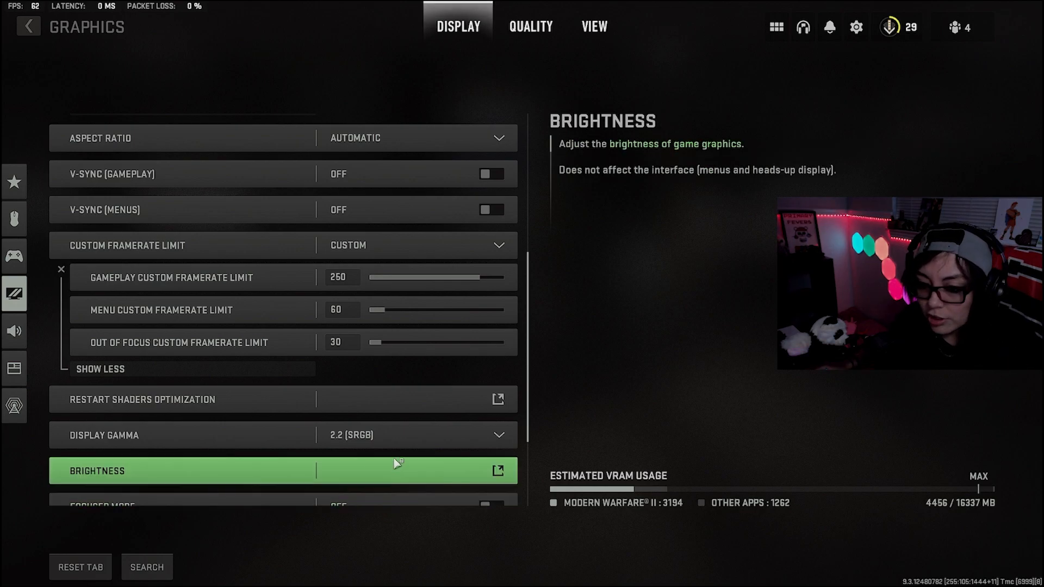
scroll(down, 3)
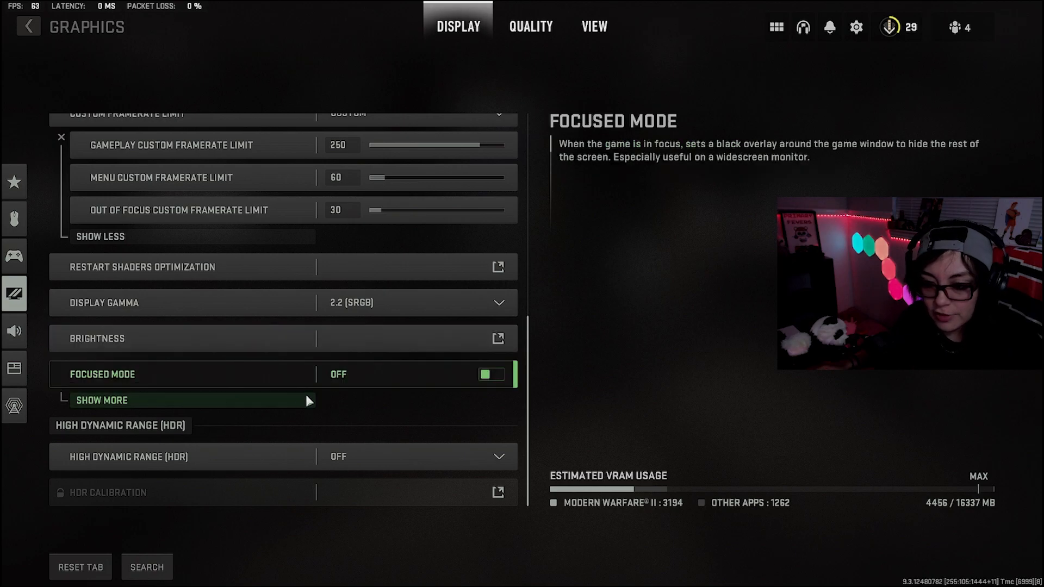
mouse_move(260, 457)
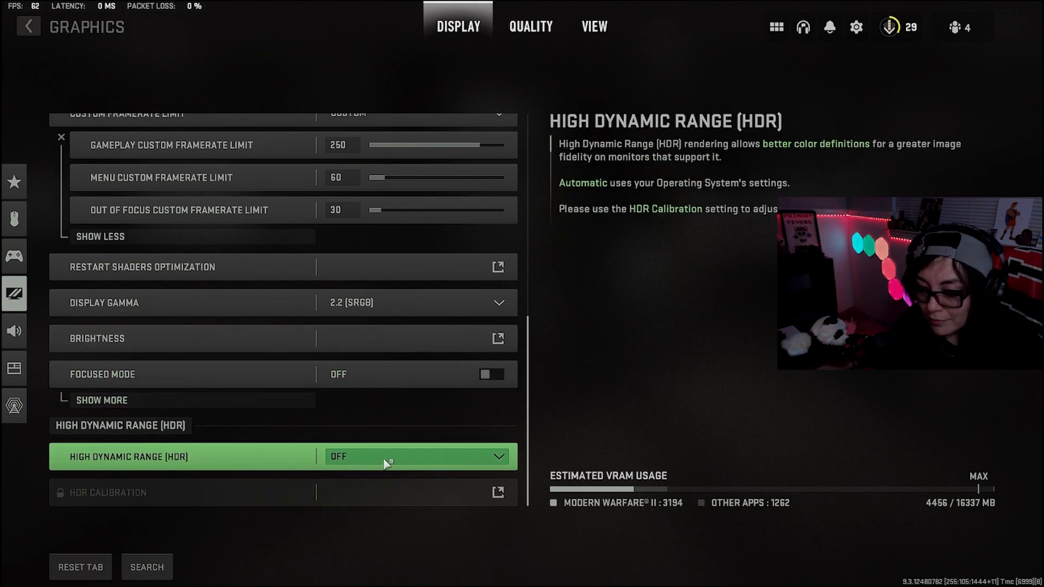
click(530, 27)
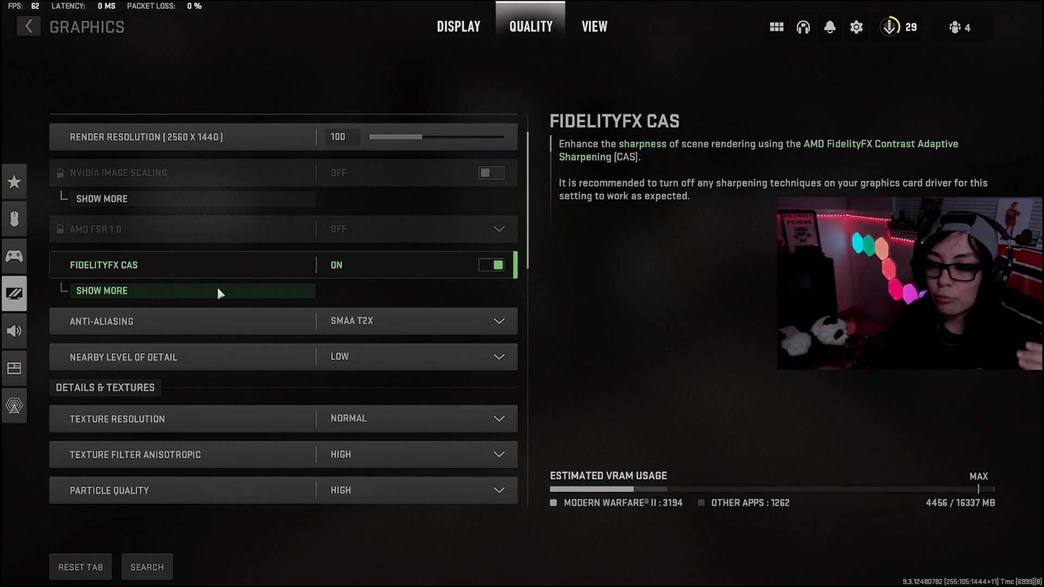
- Expand FidelityFX CAS to show its strength slider at 100
click(101, 291)
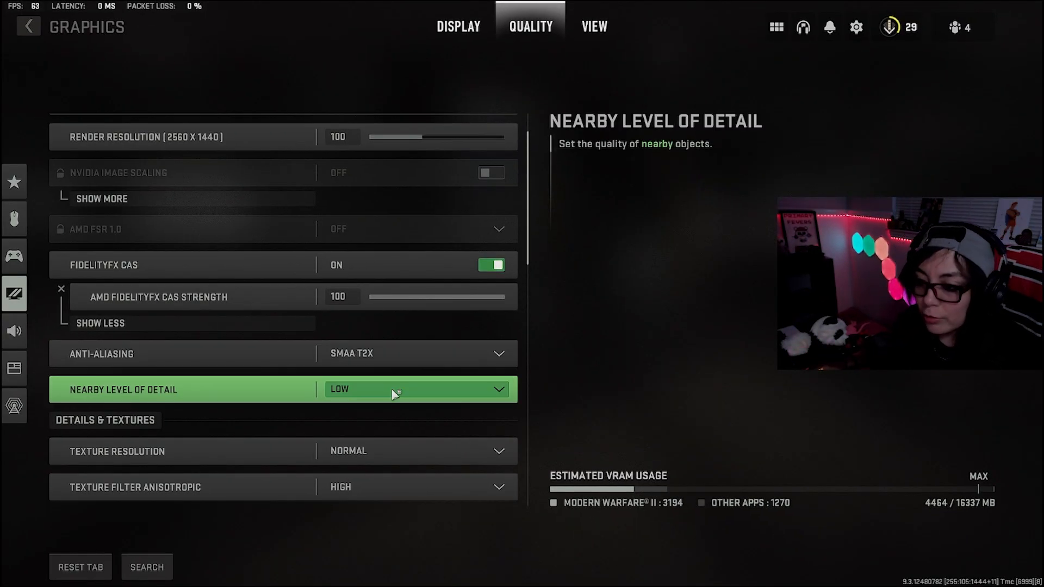
scroll(down, 3)
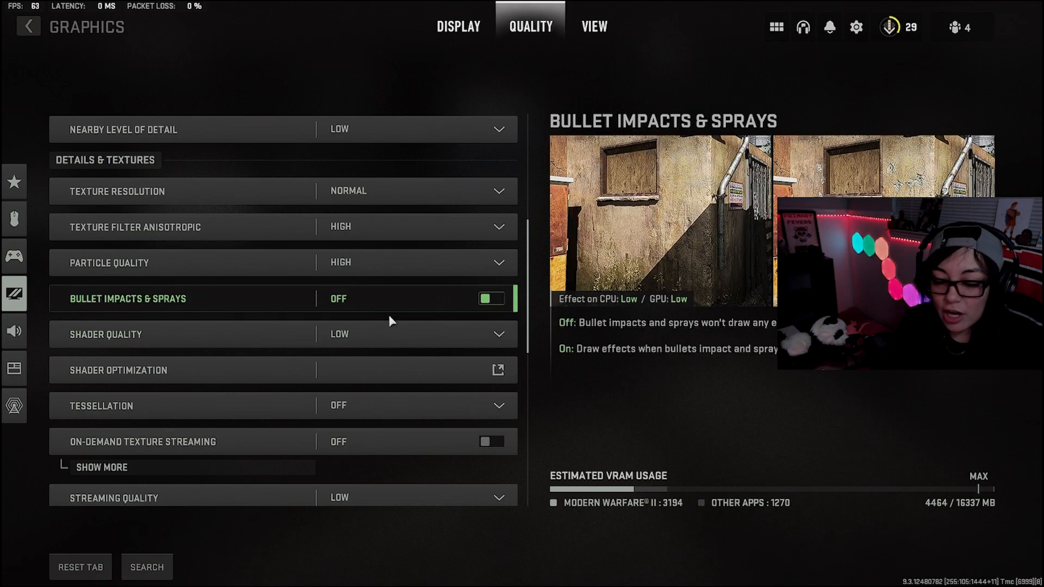
click(491, 298)
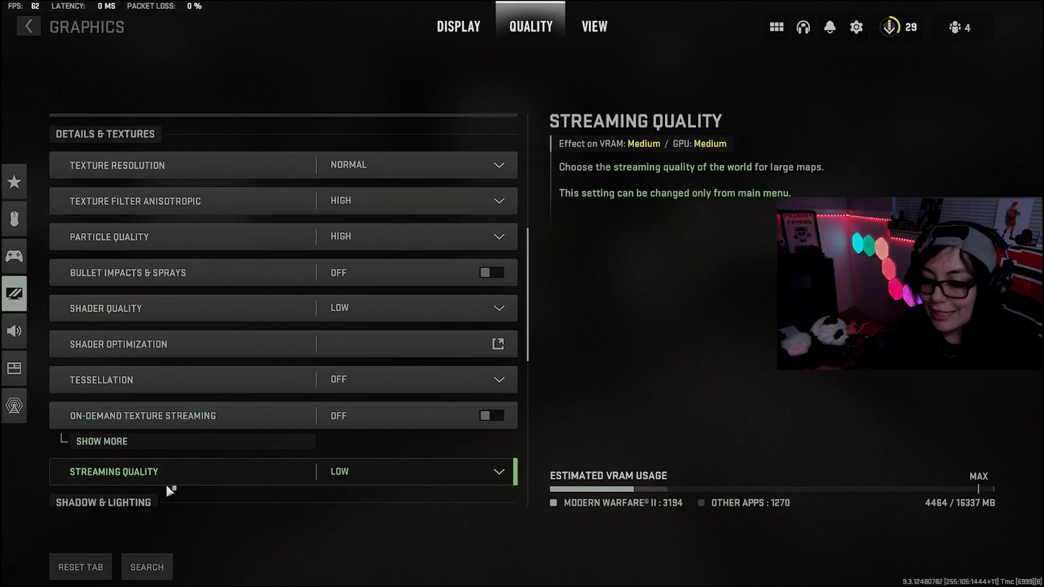
scroll(down, 3)
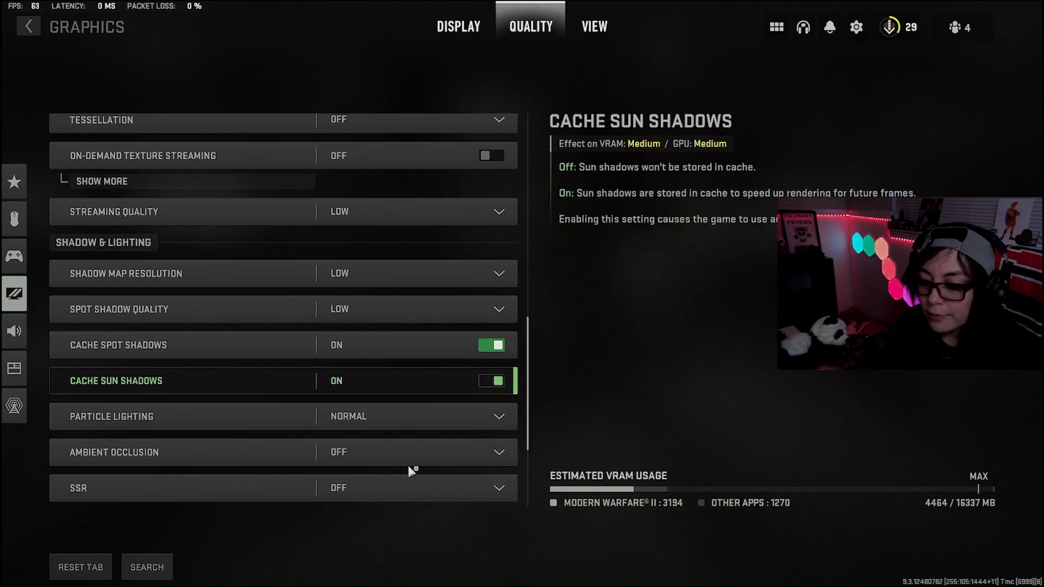
scroll(down, 3)
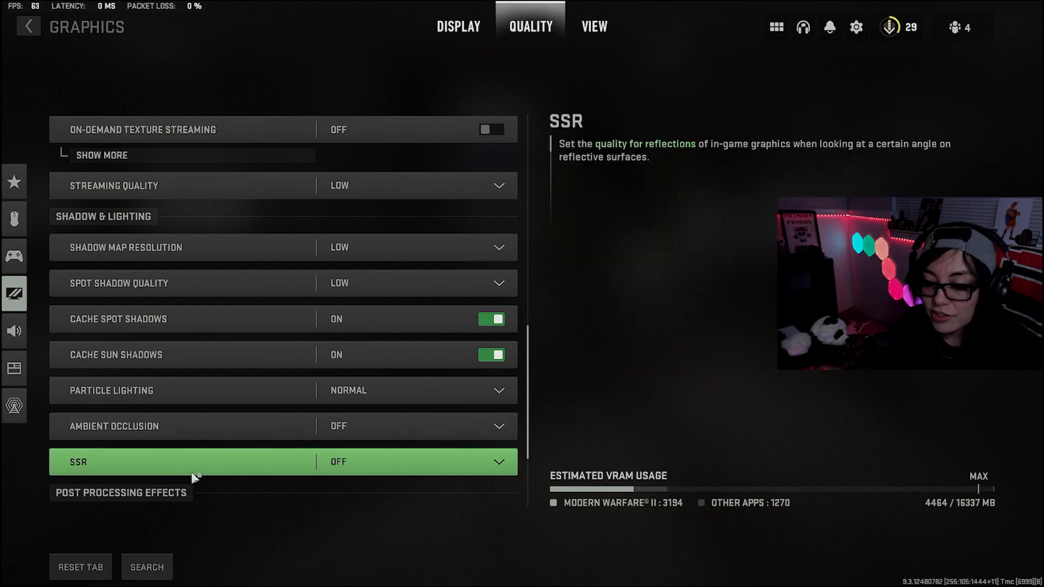
scroll(down, 3)
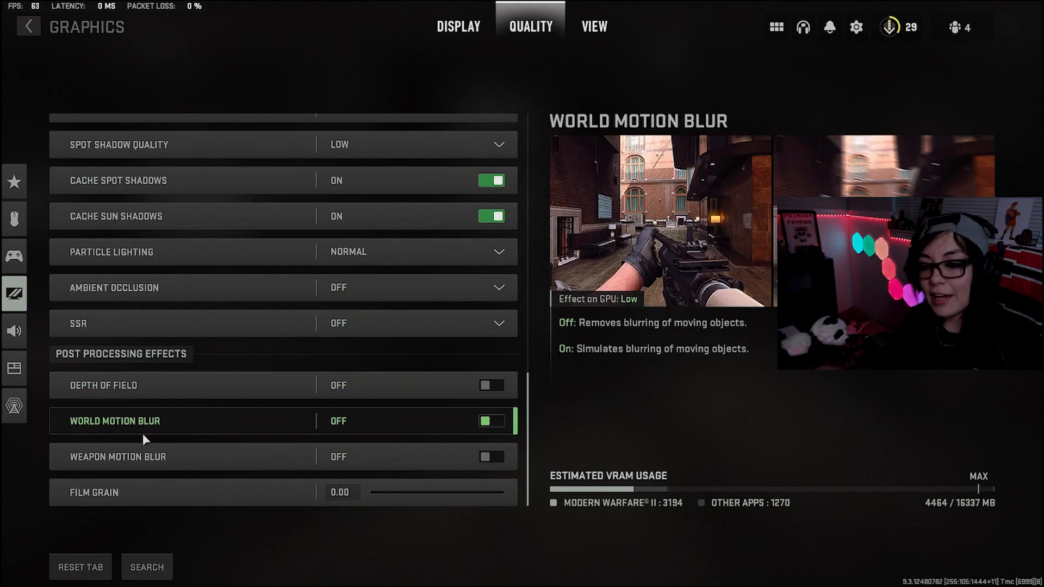
mouse_move(116, 457)
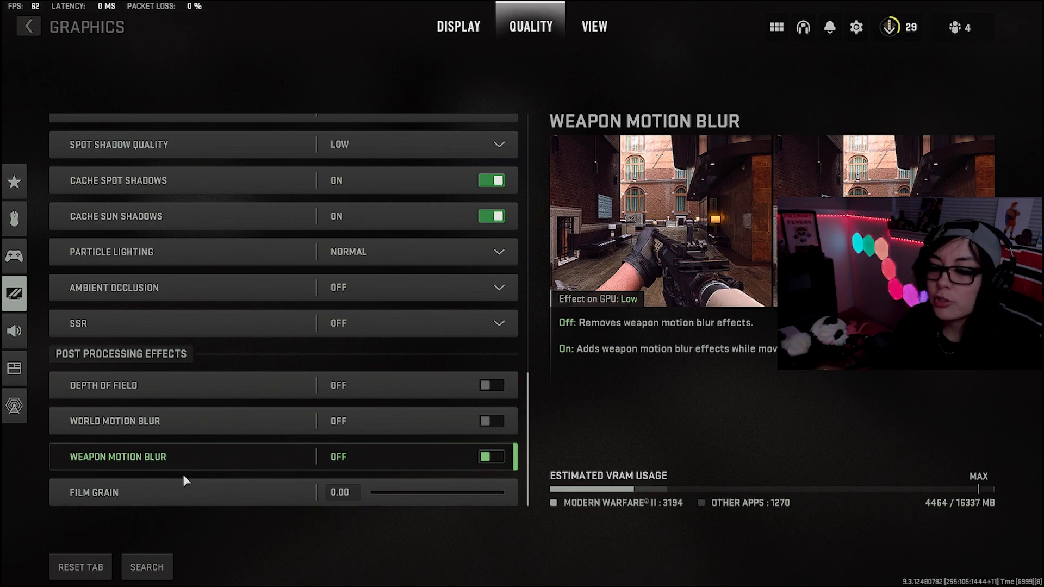
click(593, 27)
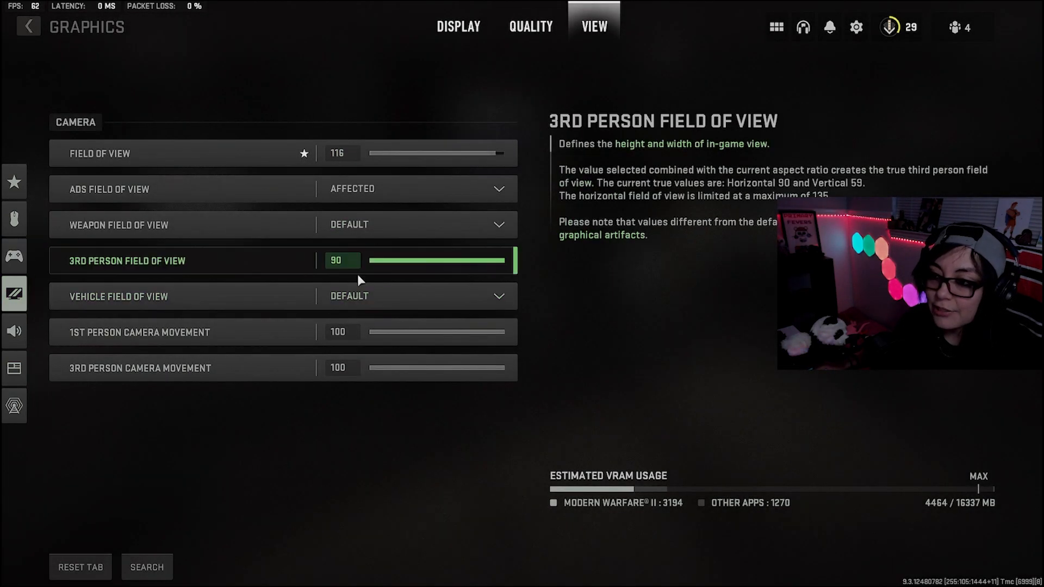
mouse_move(619, 366)
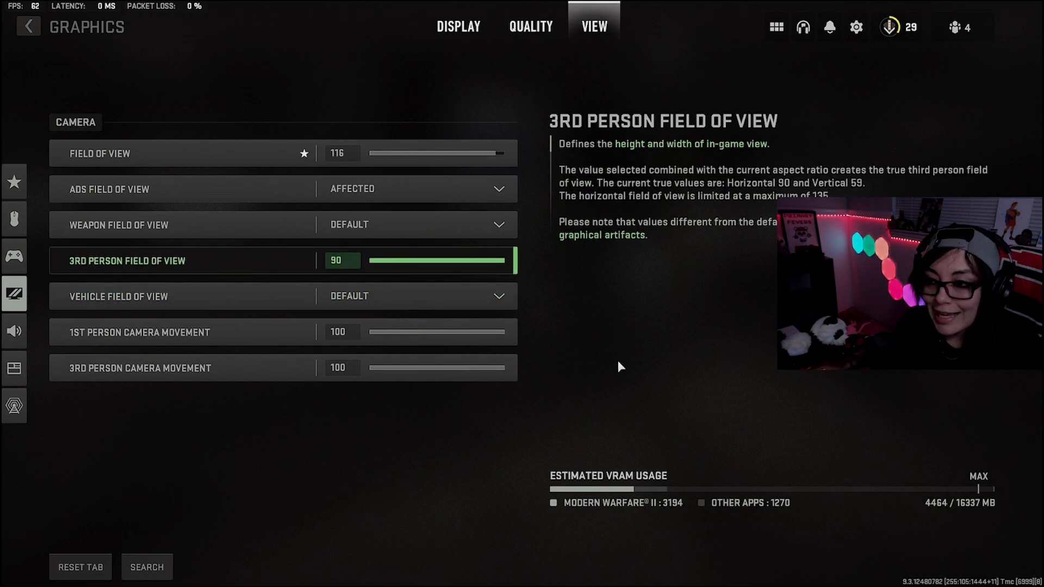
- Switch to the AMD Software: Adrenalin Edition home screen listing recent games
click(531, 26)
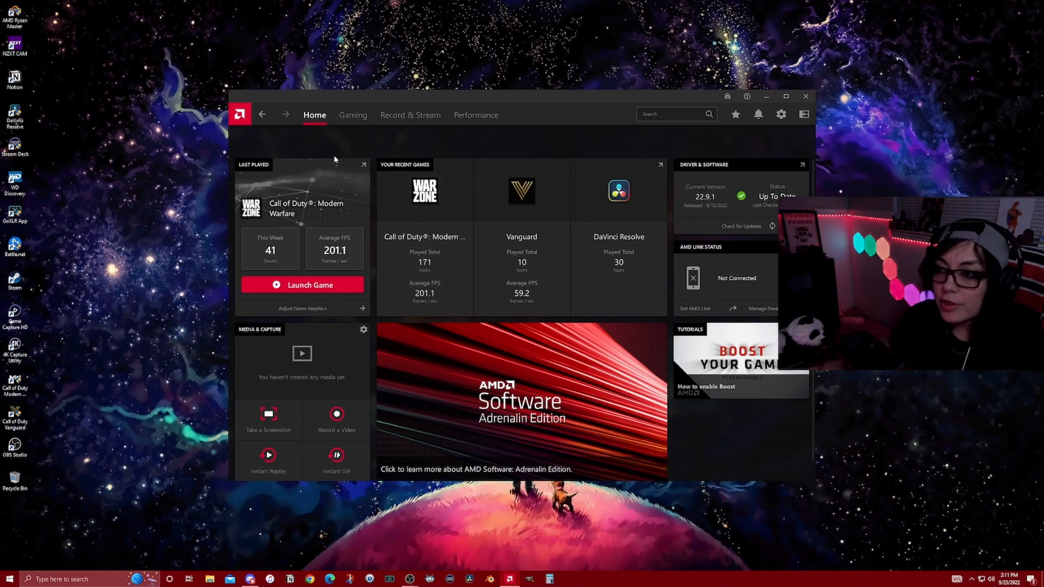
- Open Adrenalin's Gaming section with its games list
click(353, 114)
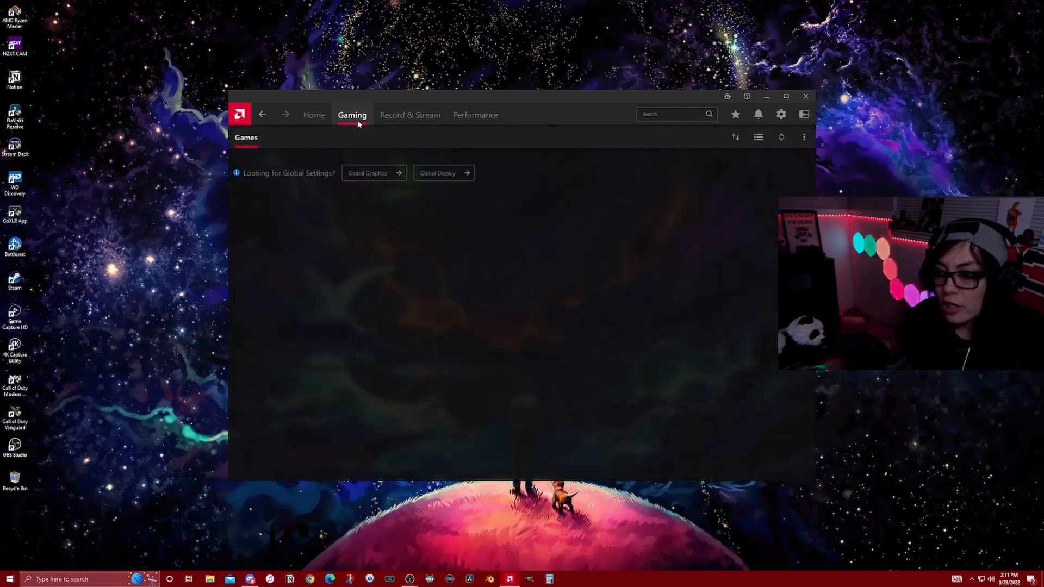
- Add C:\Games\Call of Duty\_beta_\cod.exe as a game in Adrenalin
click(352, 114)
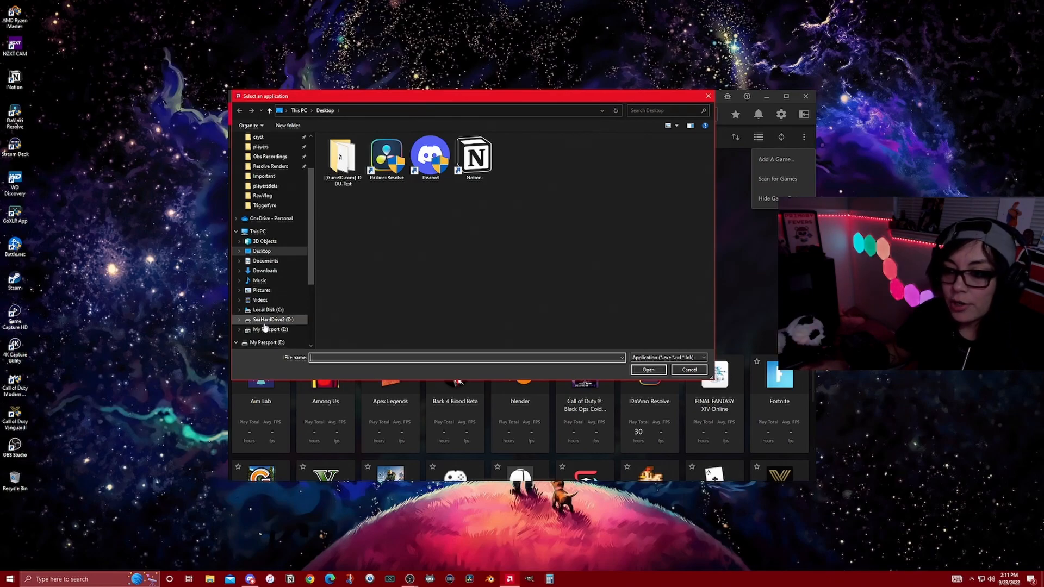
click(268, 309)
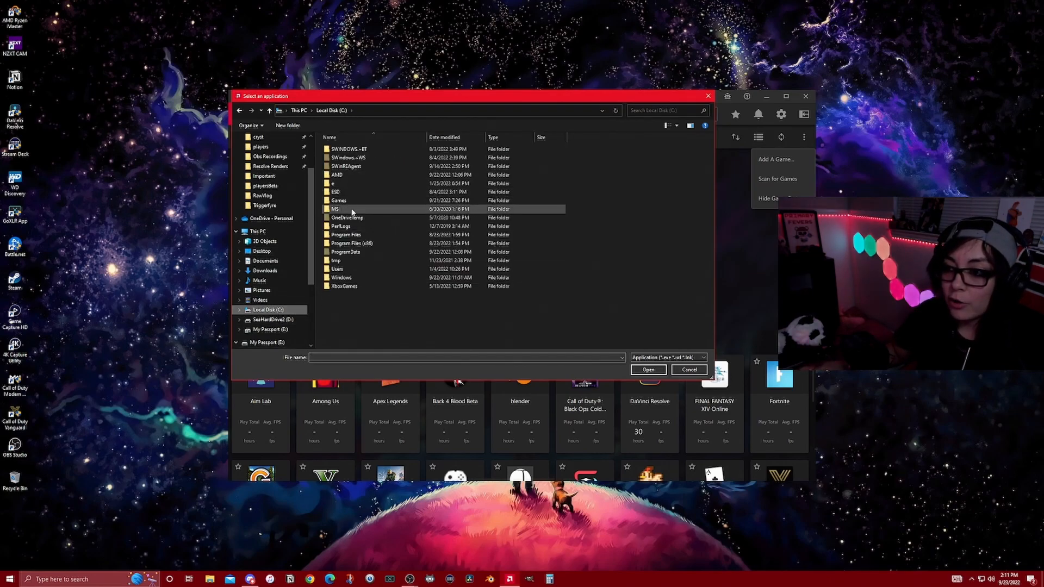
double_click(338, 201)
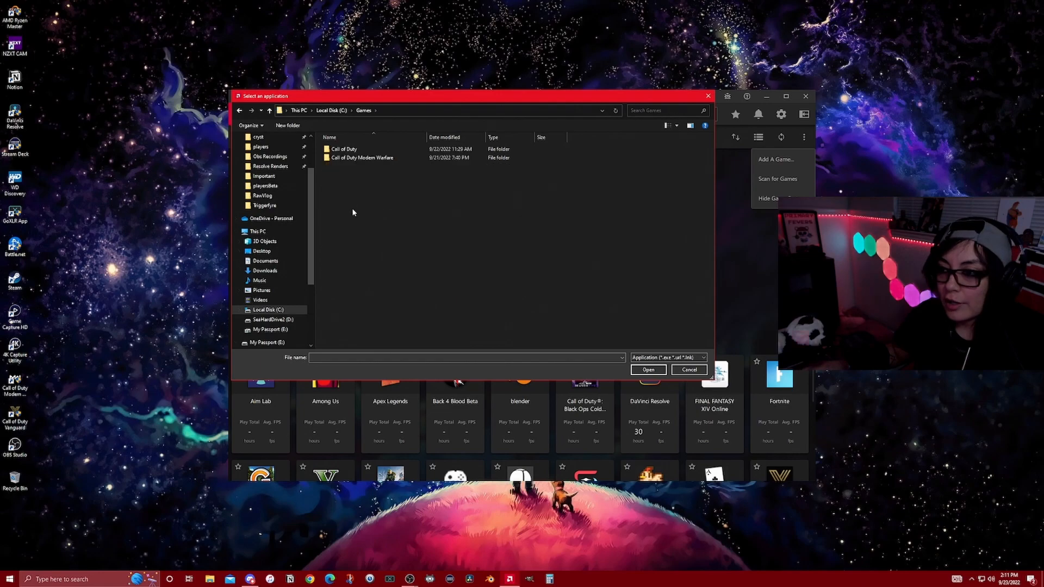
double_click(344, 148)
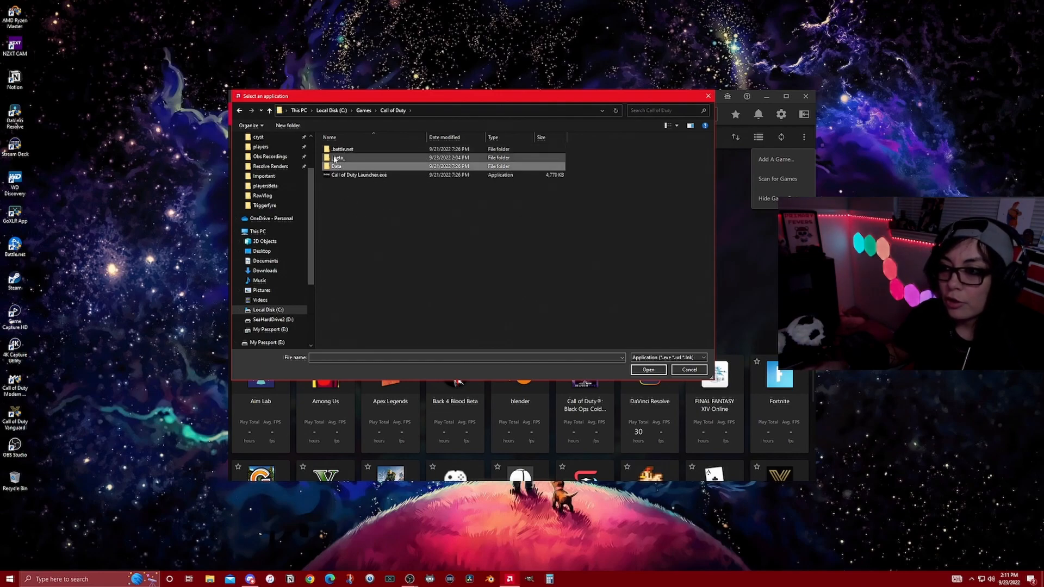
double_click(339, 157)
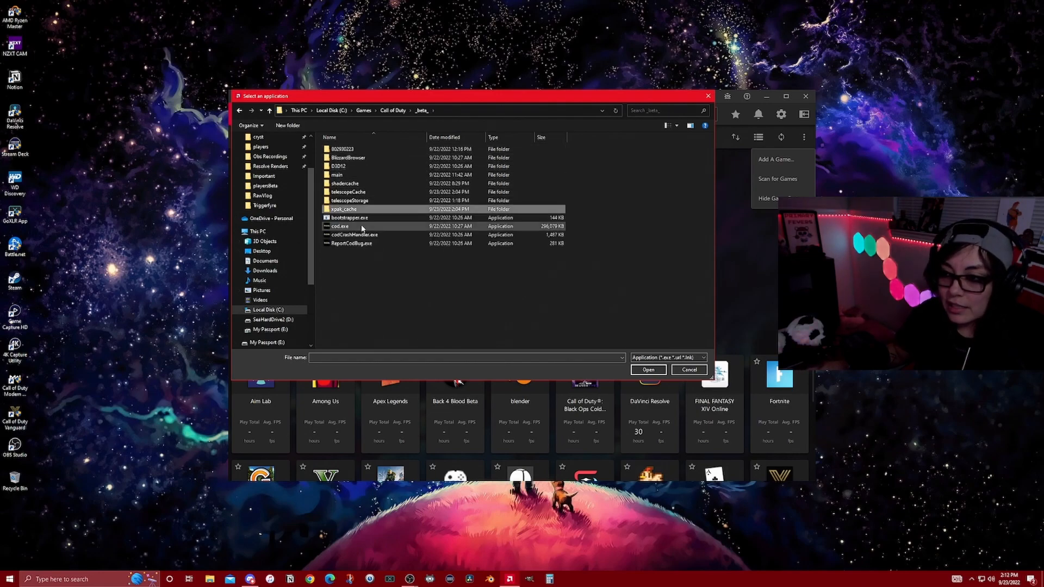
click(340, 225)
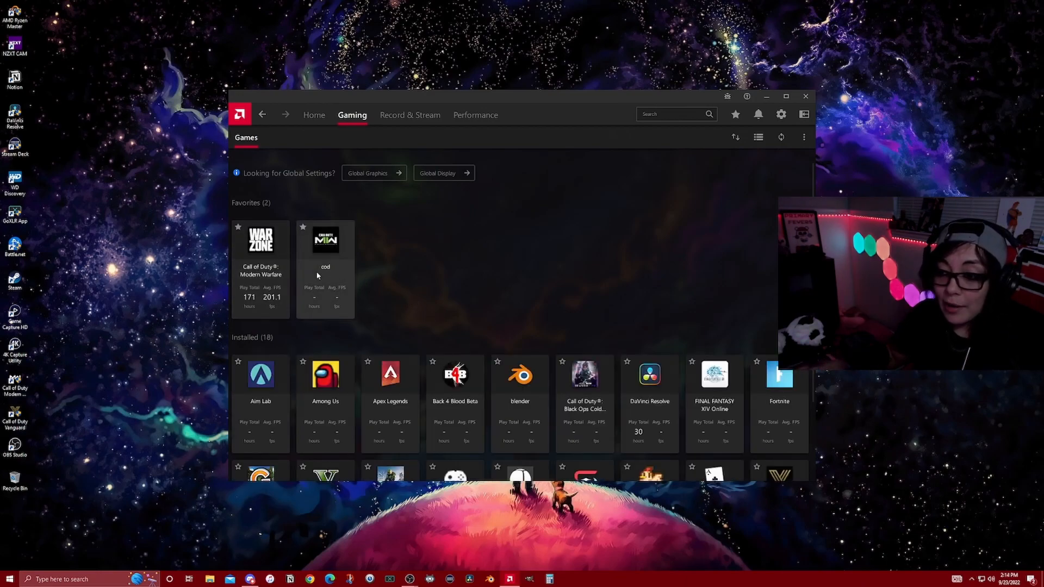
- Open the cod profile, review its Graphics and Display settings, and enable Custom Color
click(325, 240)
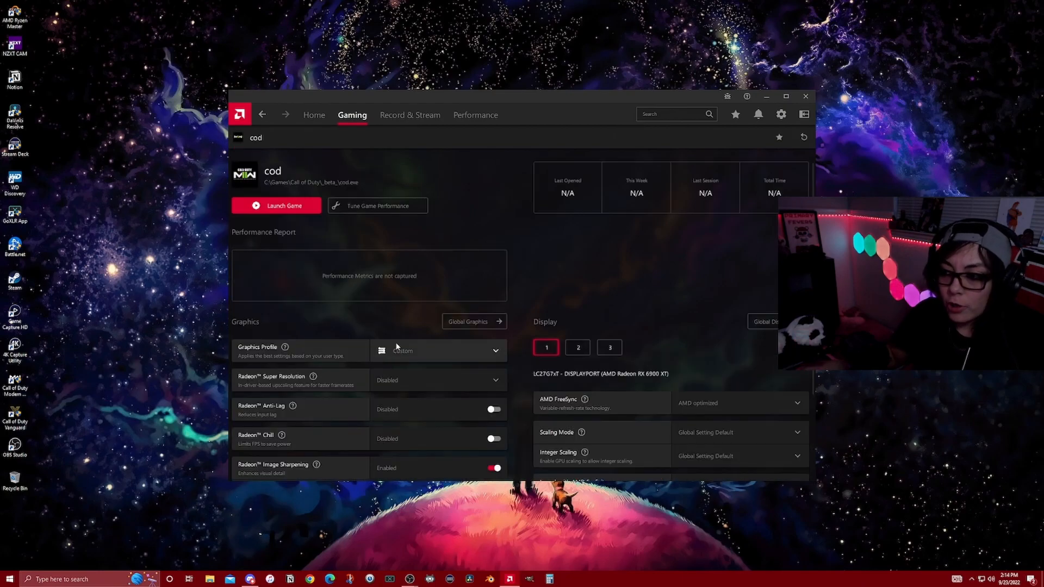
scroll(down, 3)
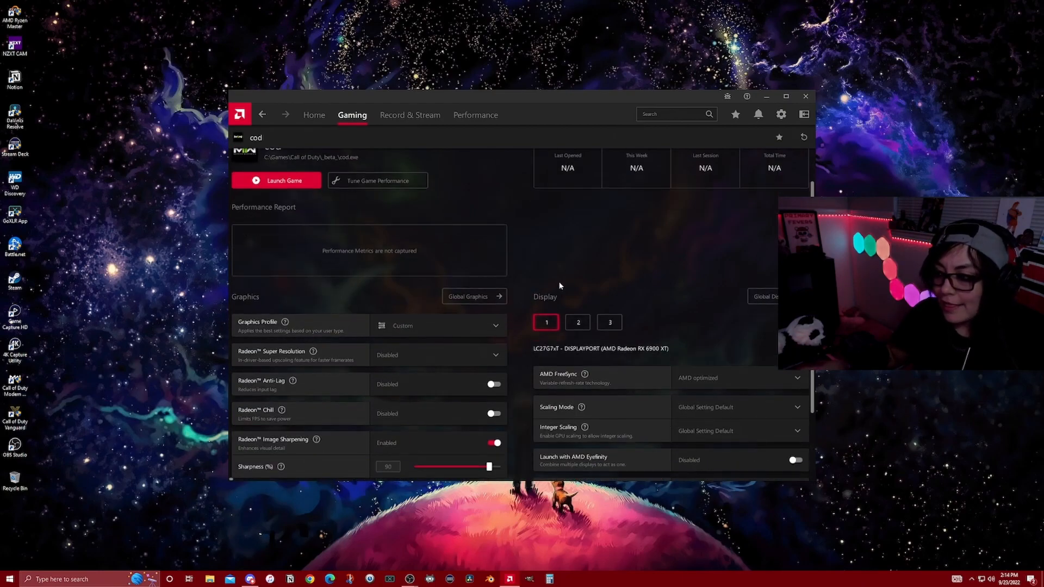
scroll(down, 3)
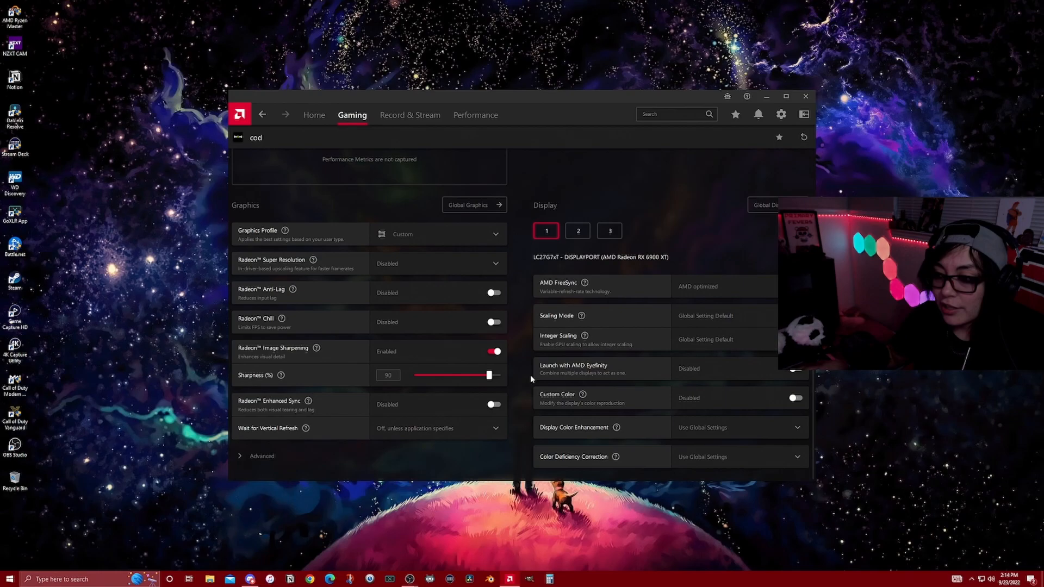
mouse_move(431, 249)
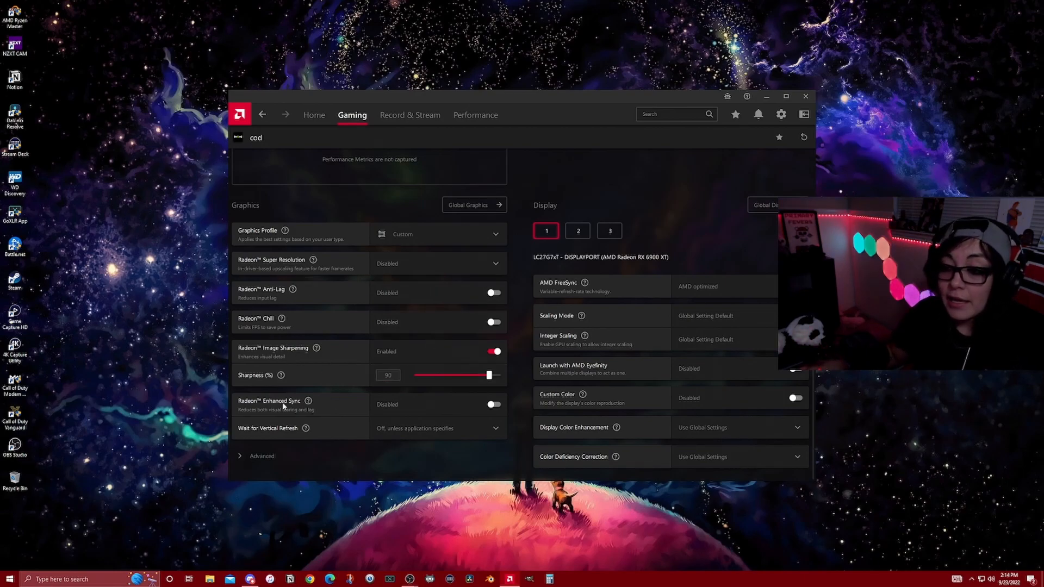
click(387, 374)
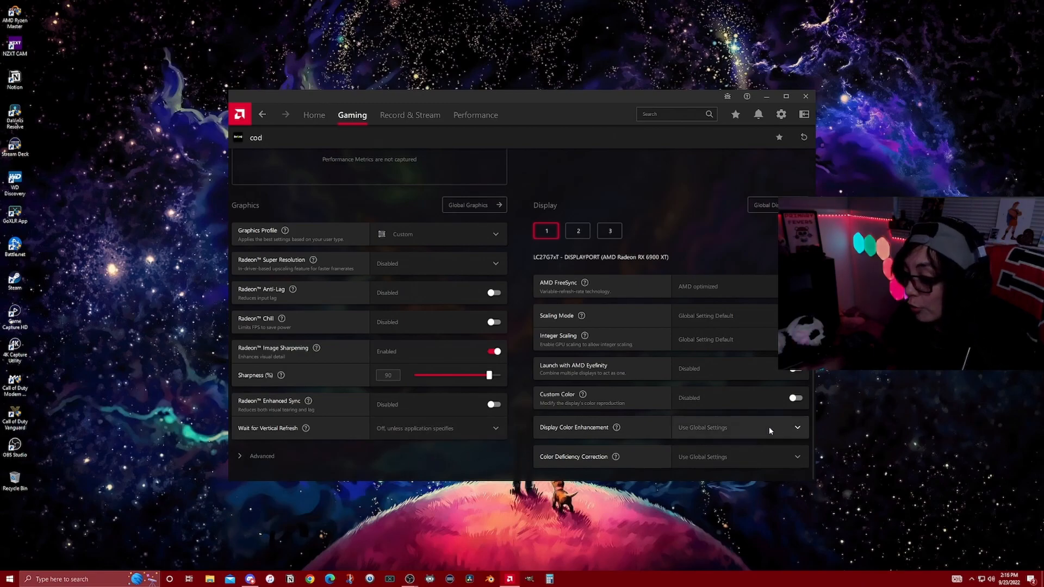
click(796, 397)
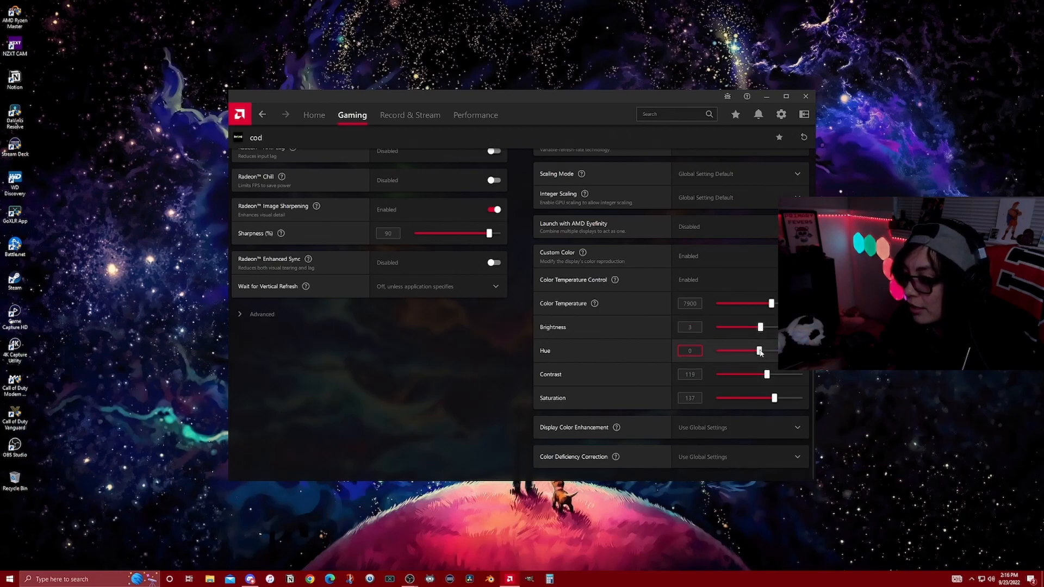
- Set cod's custom color to hue 3, contrast 128 and saturation 145
drag(758, 351, 763, 350)
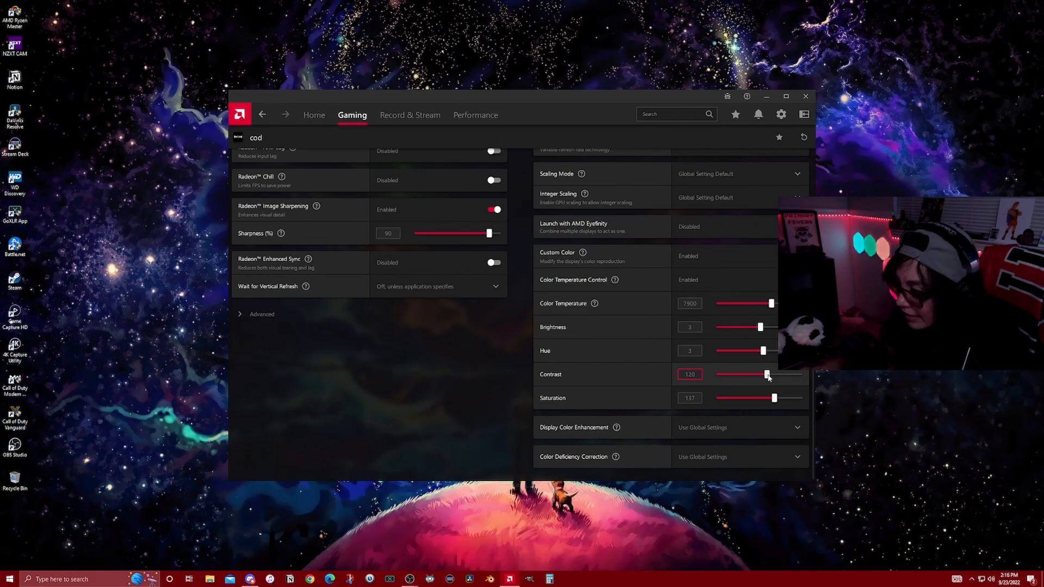
drag(765, 374, 752, 374)
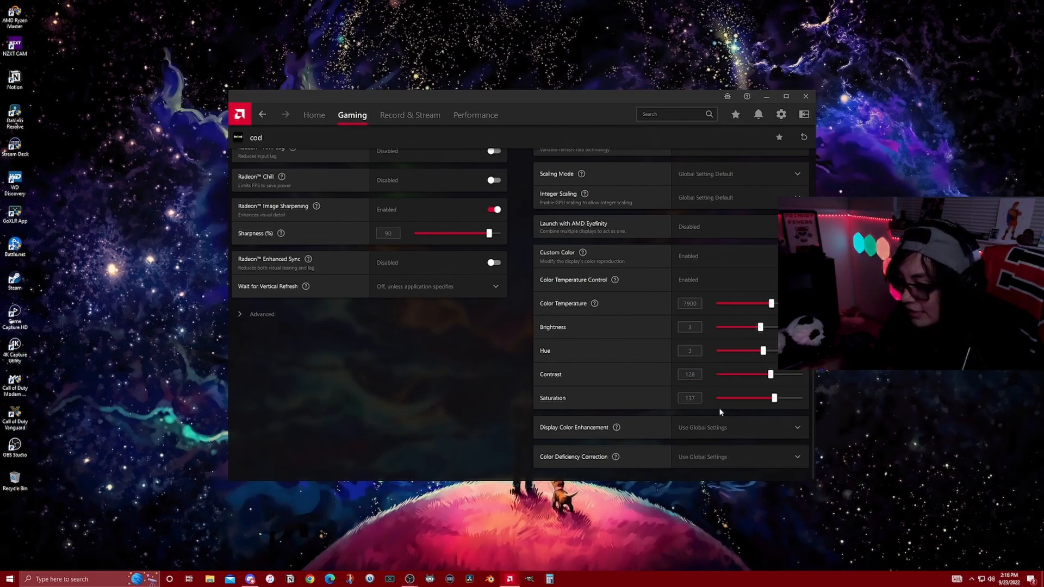
drag(774, 398, 779, 398)
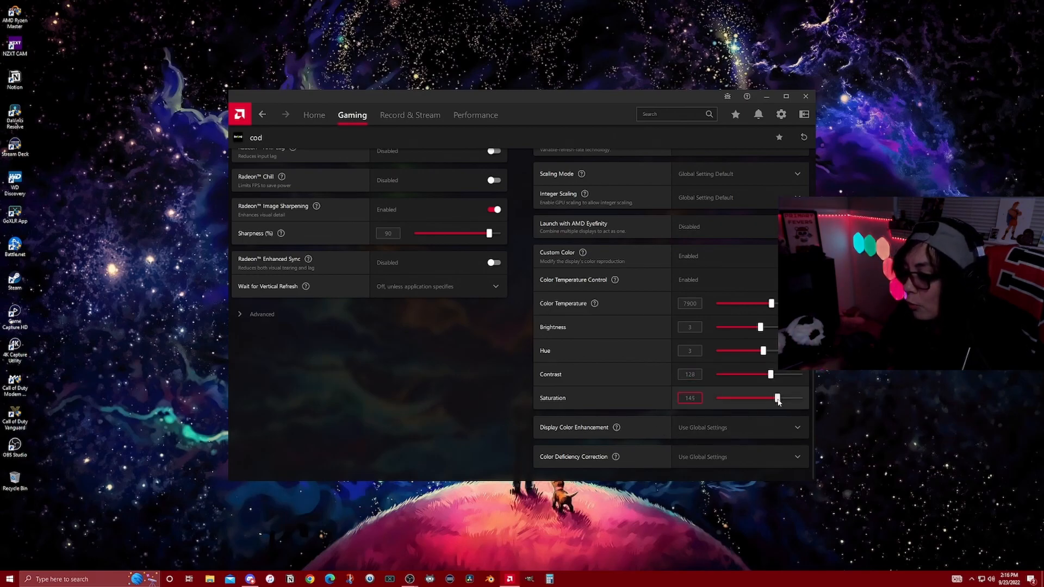
drag(775, 400, 780, 399)
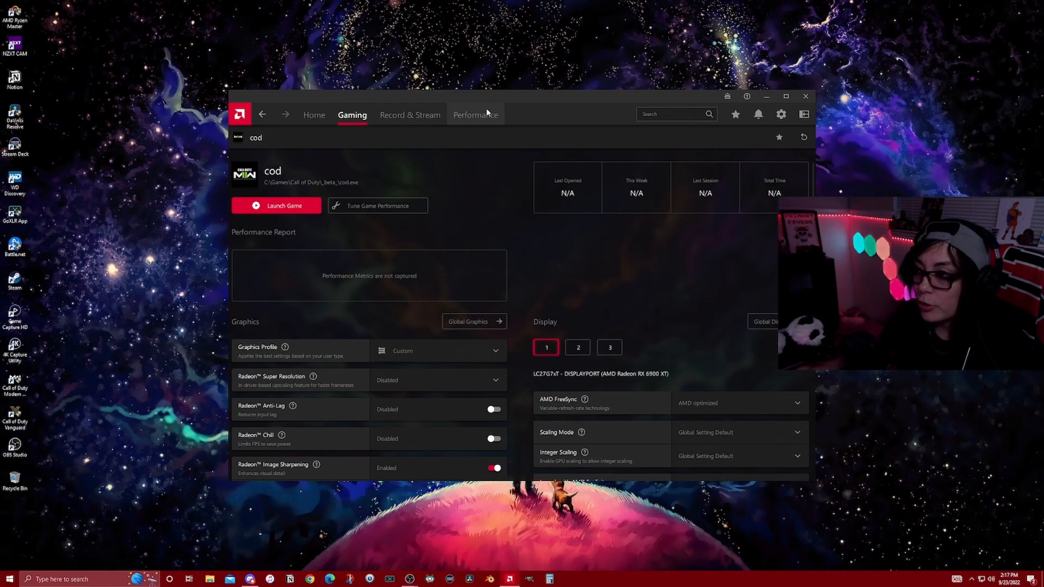
click(475, 115)
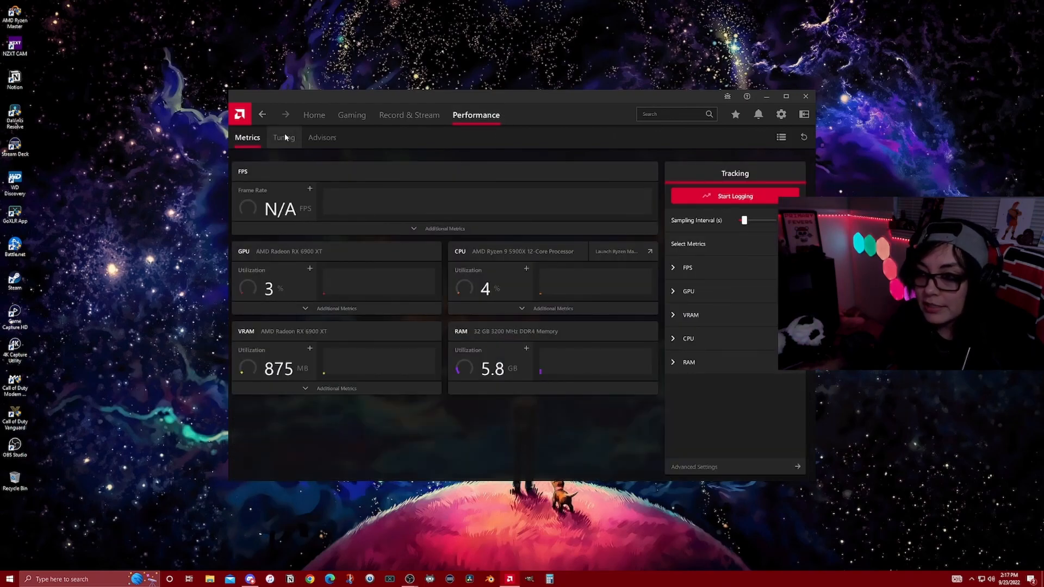
- Open the Performance Tuning page and scroll through its GPU, VRAM and fan options
click(282, 137)
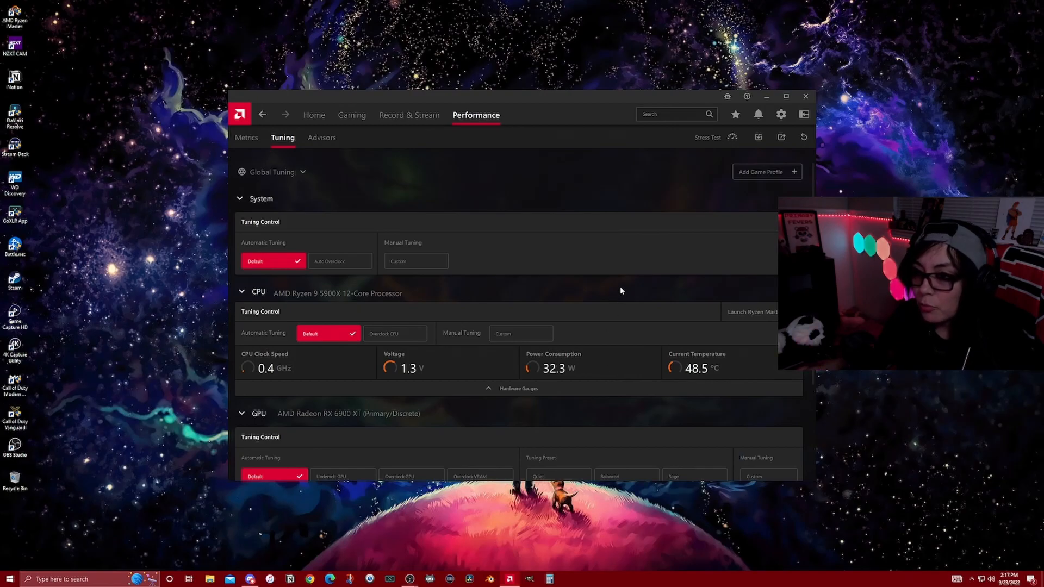
scroll(down, 3)
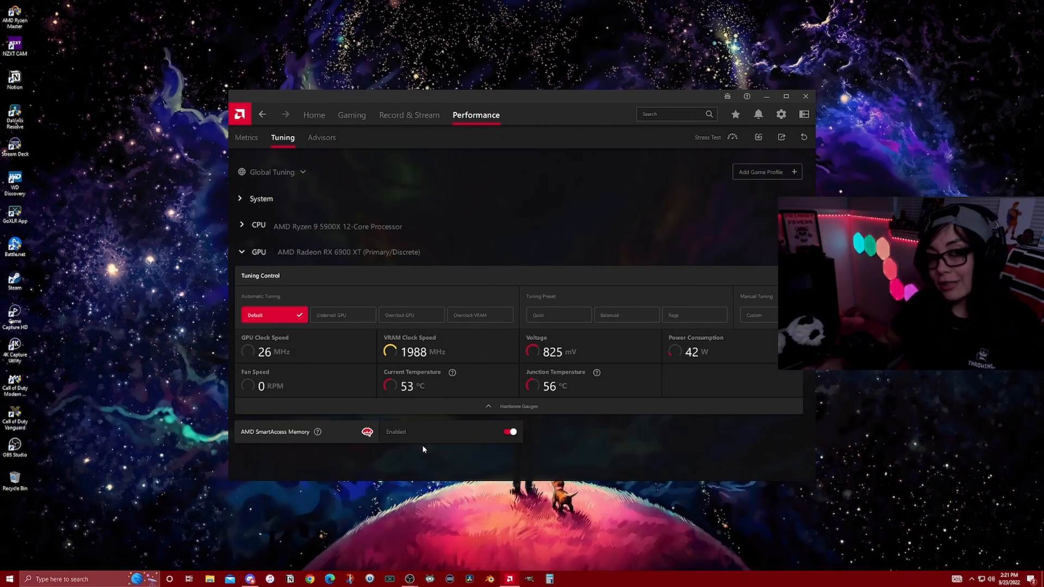
mouse_move(411, 450)
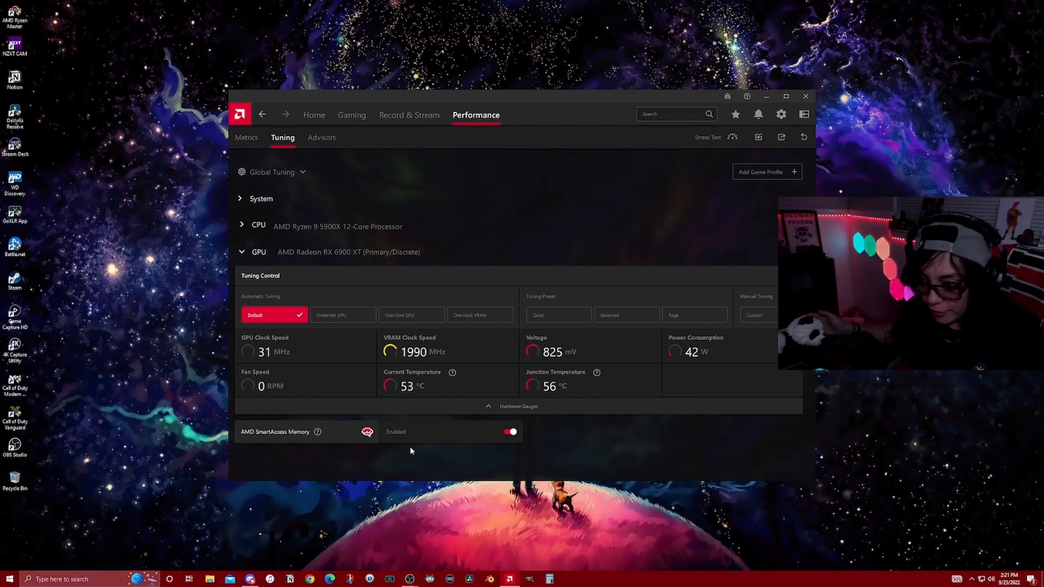
scroll(down, 3)
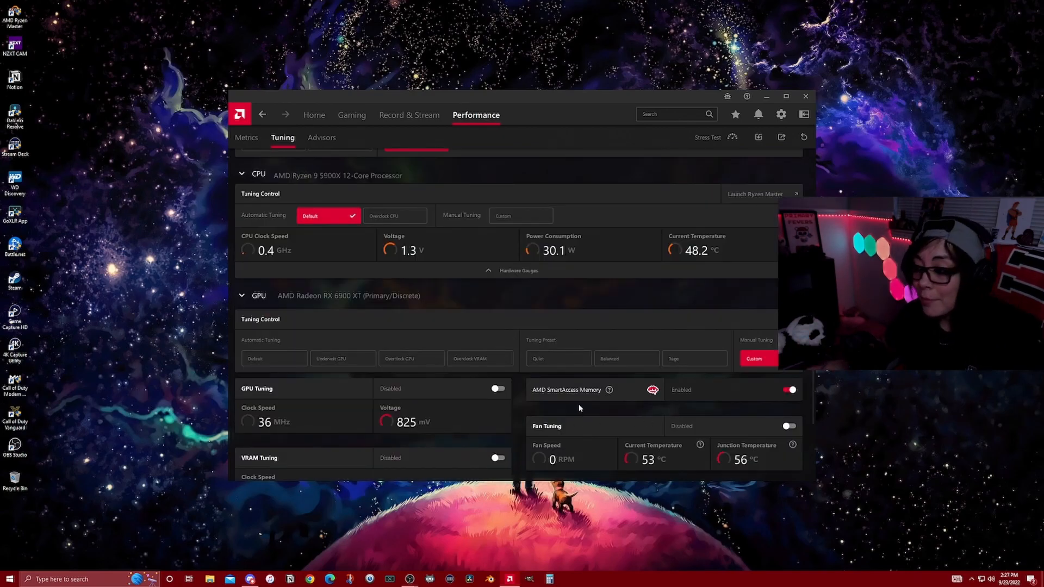
mouse_move(742, 409)
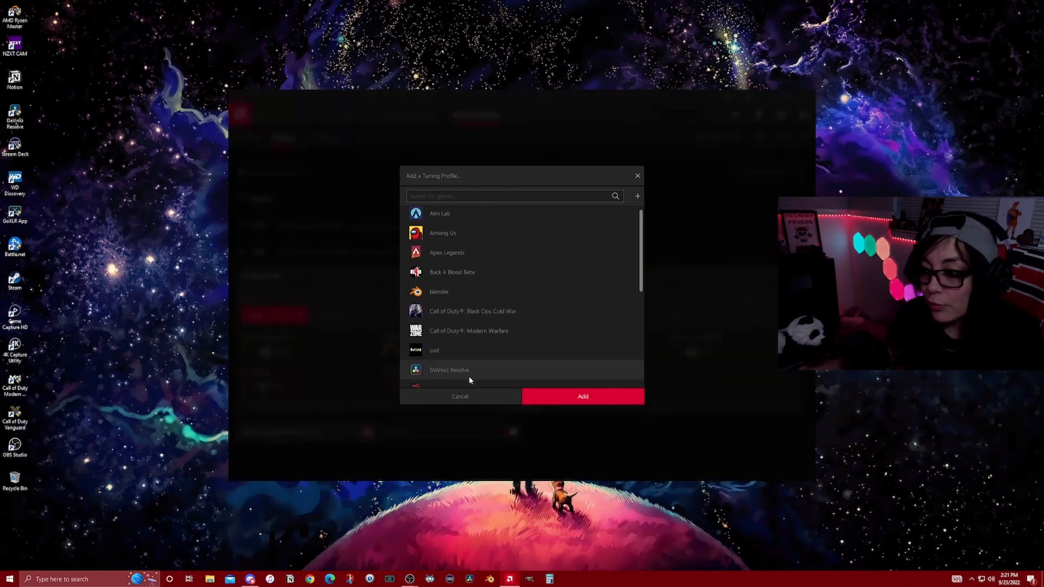
- Add a cod tuning profile using Manual Custom tuning with GPU Tuning on
click(434, 350)
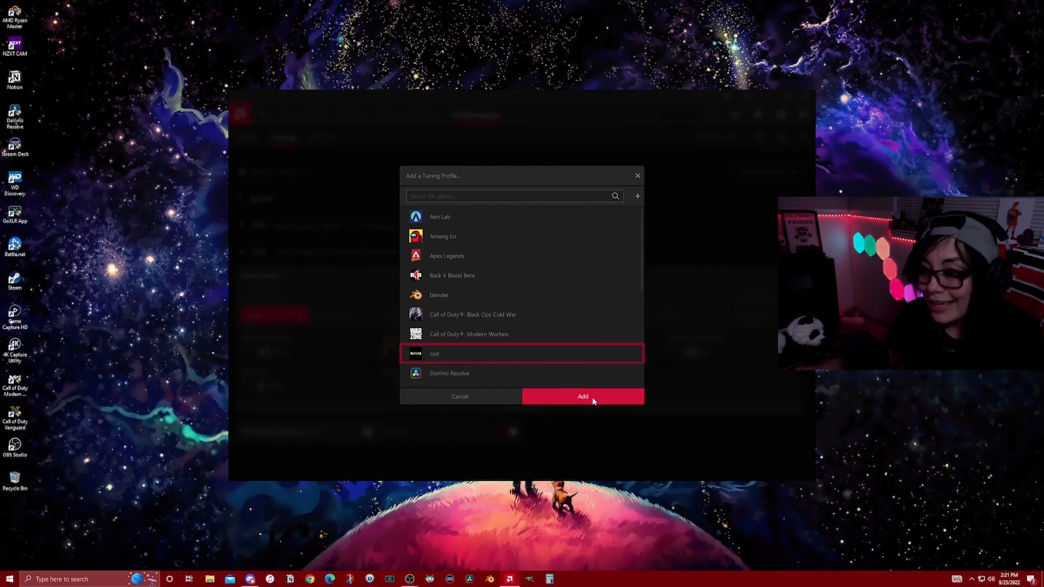
click(581, 397)
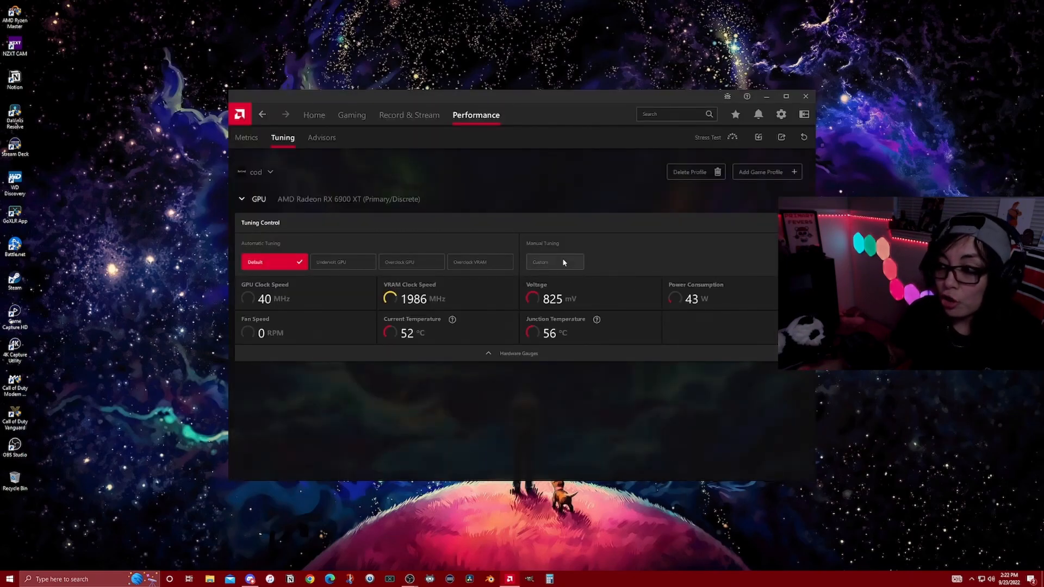
click(554, 261)
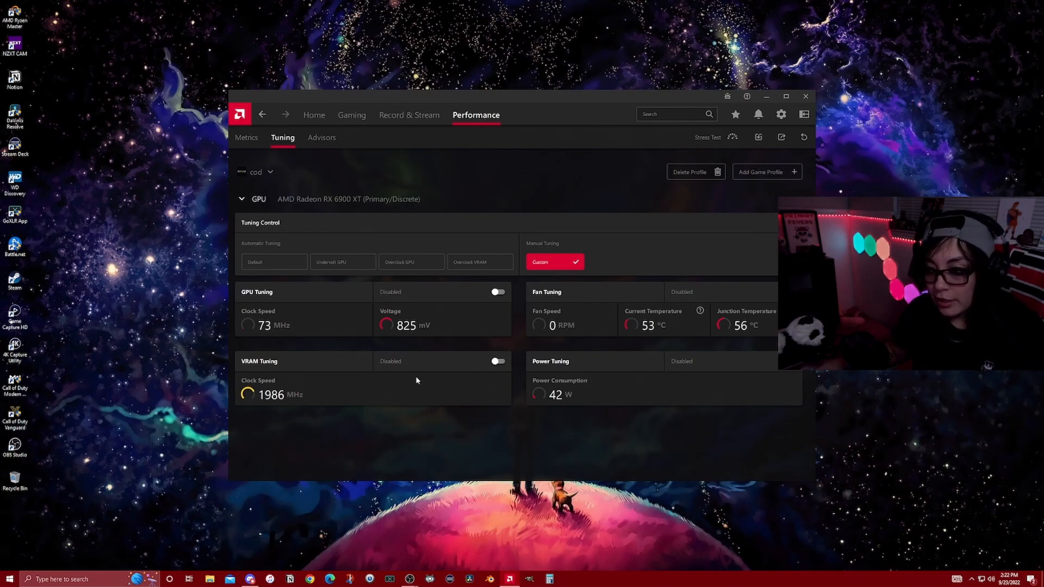
click(496, 291)
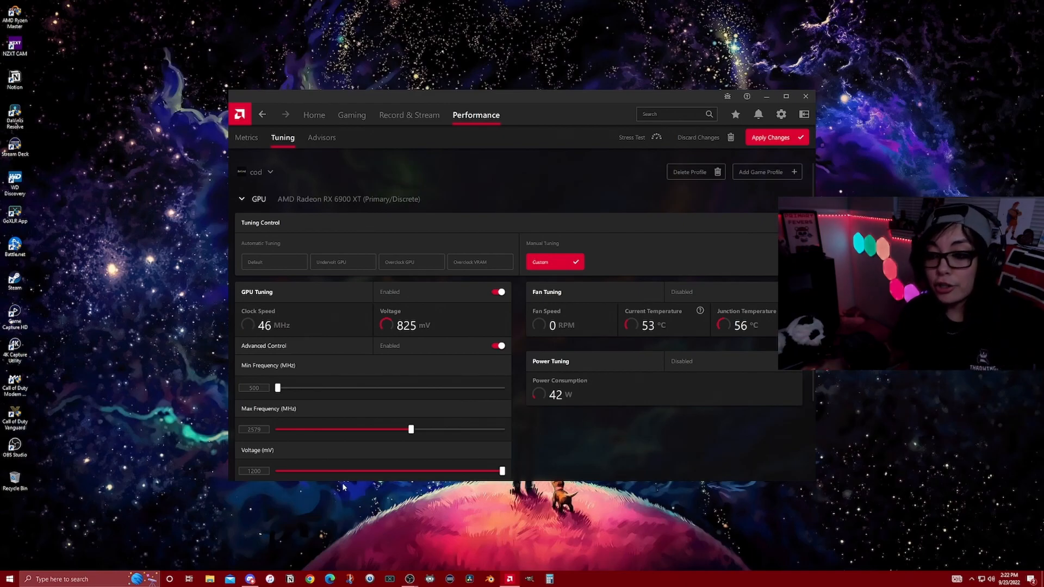
- Set the GPU frequency range to min 2479 MHz and max 2579 MHz
click(254, 429)
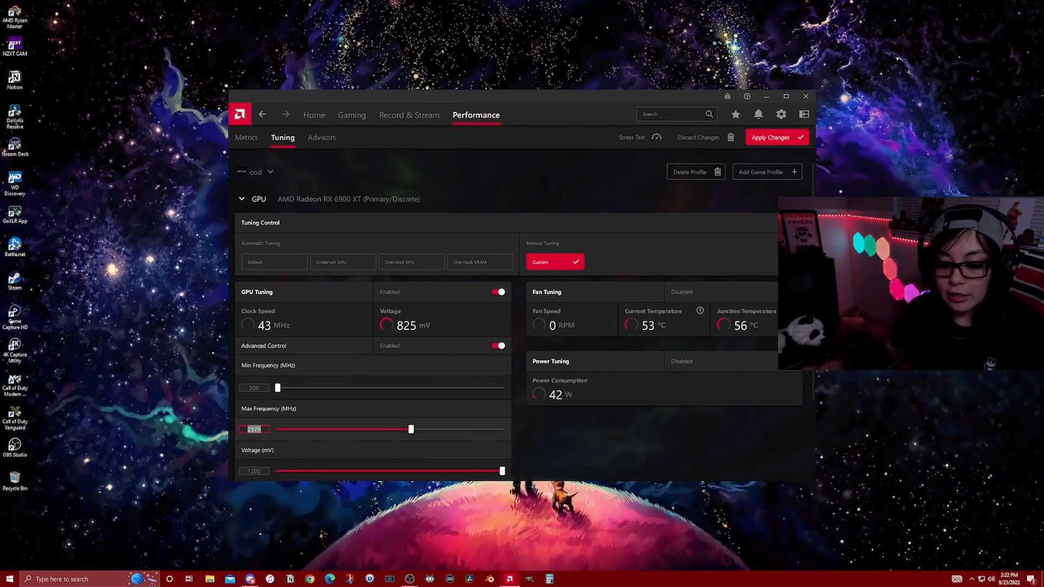
click(254, 387)
text(2579)
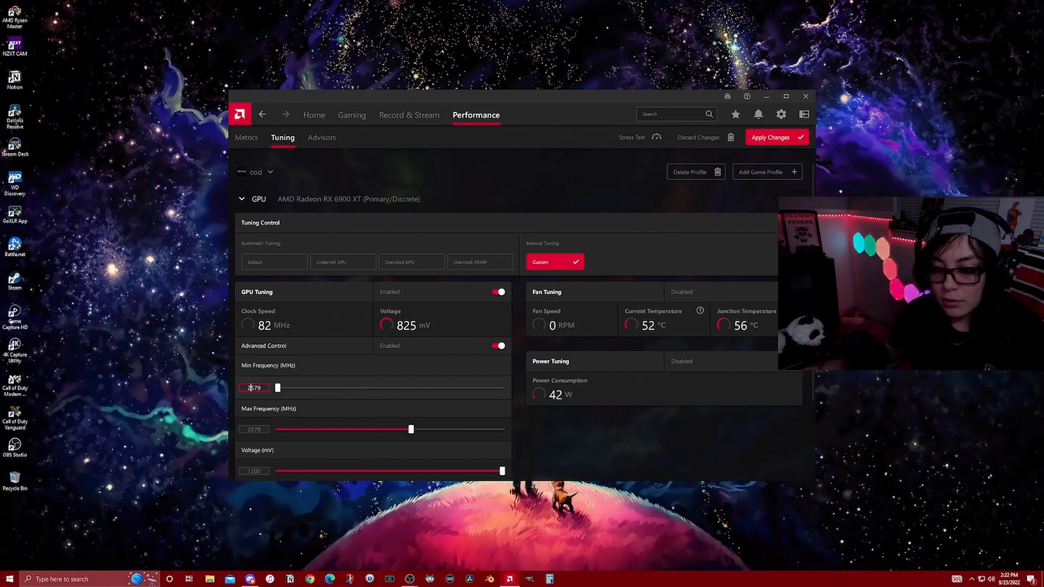
drag(277, 388, 404, 388)
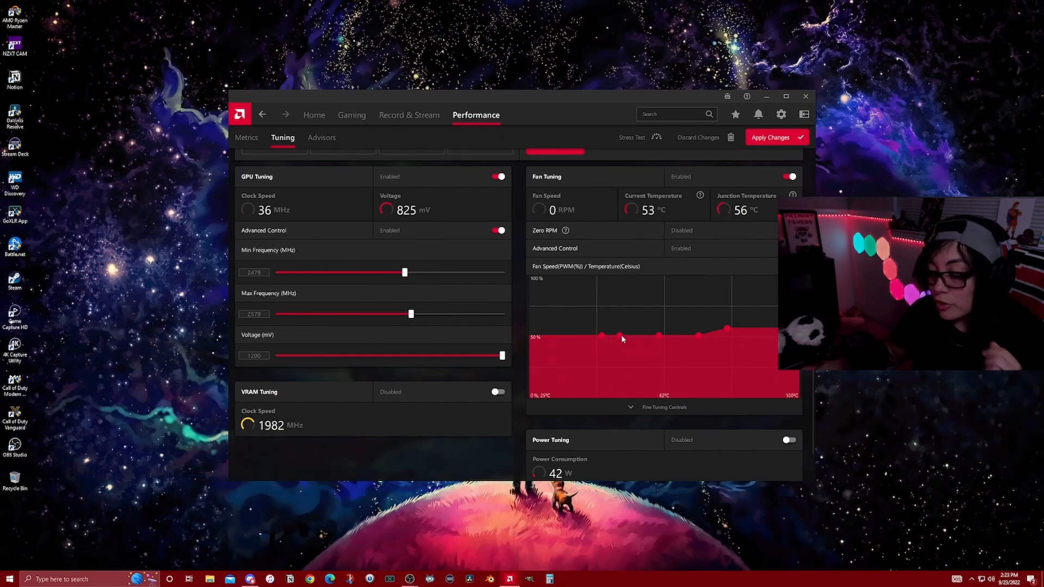
- Raise two fan curve points to increase fan speed at higher temperatures
drag(621, 336, 621, 316)
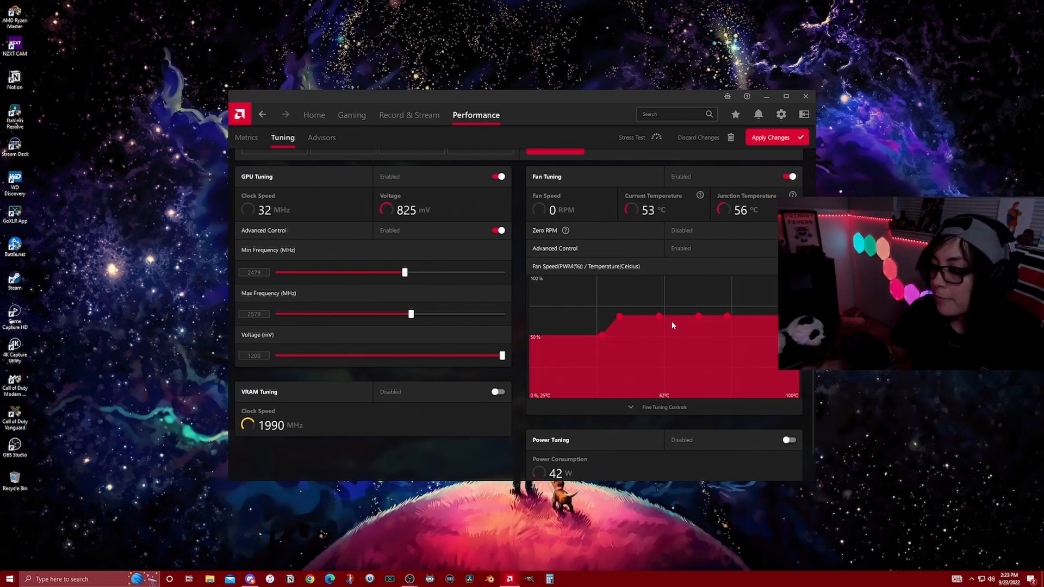
drag(659, 315, 671, 281)
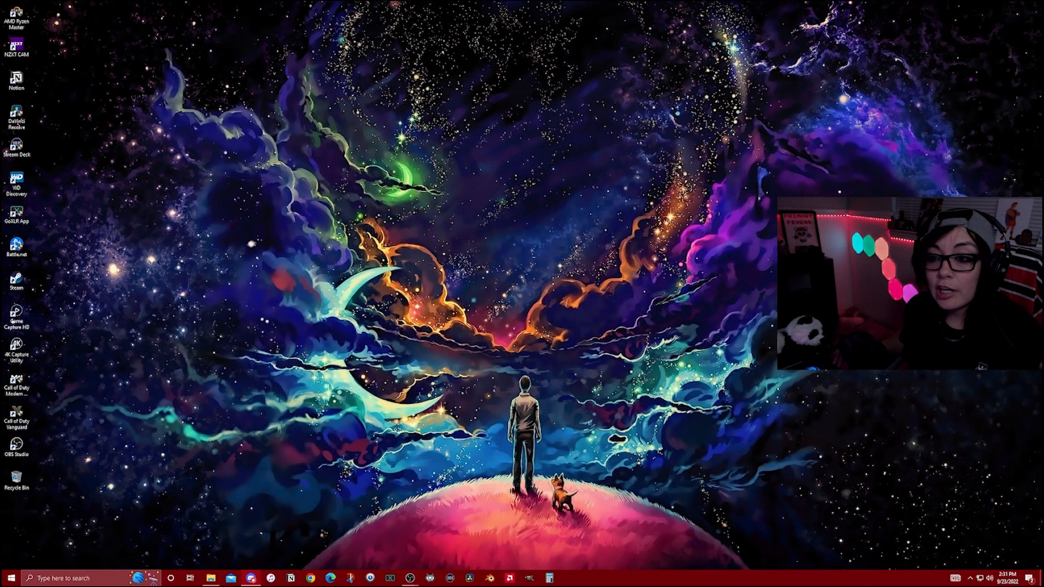
click(9, 578)
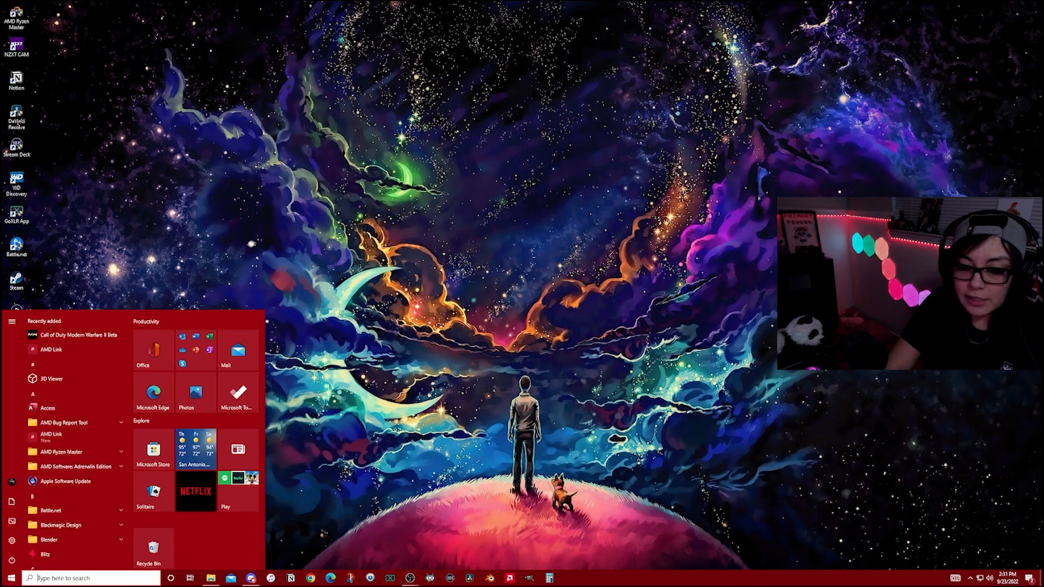
text(graph)
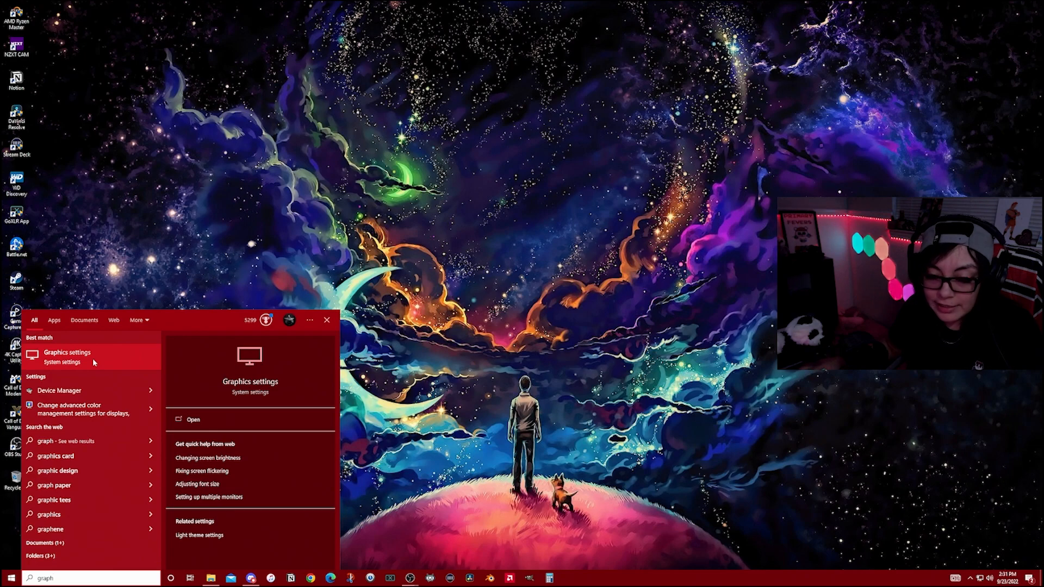
click(66, 356)
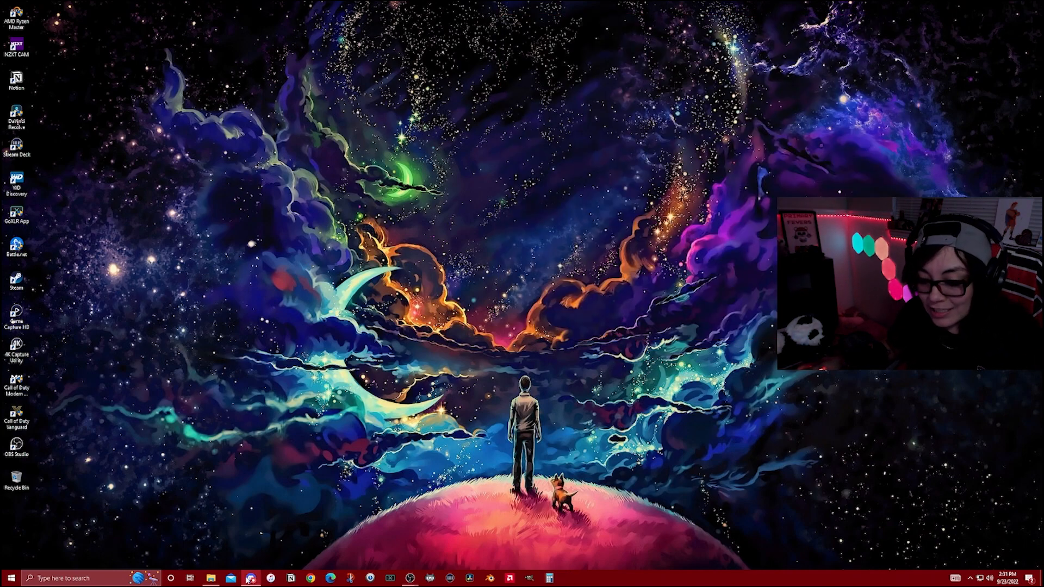
- Browse Documents > Call of Duty > playersBeta and open options.iw9 in Notepad
click(210, 578)
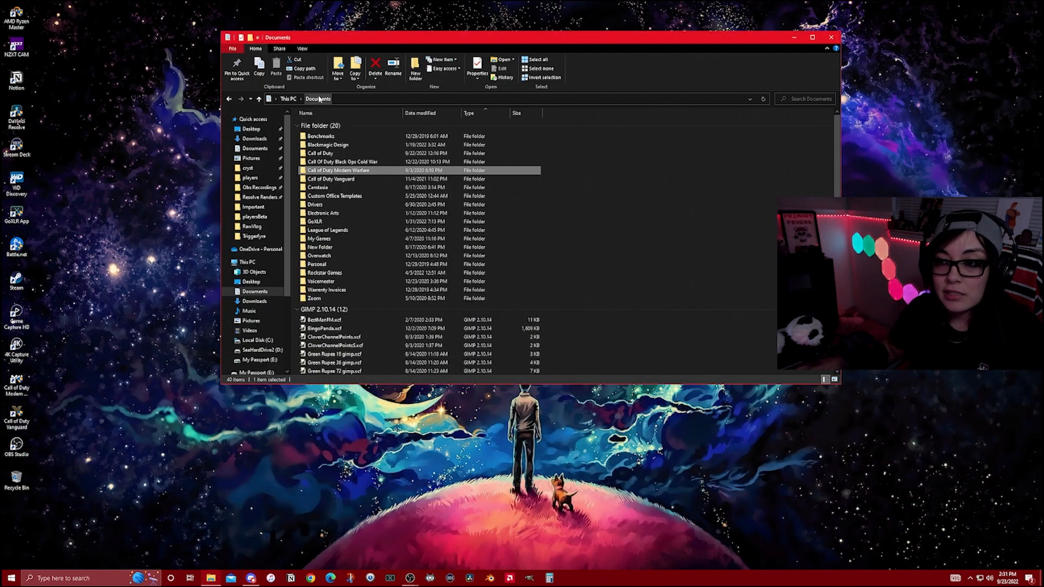
double_click(320, 152)
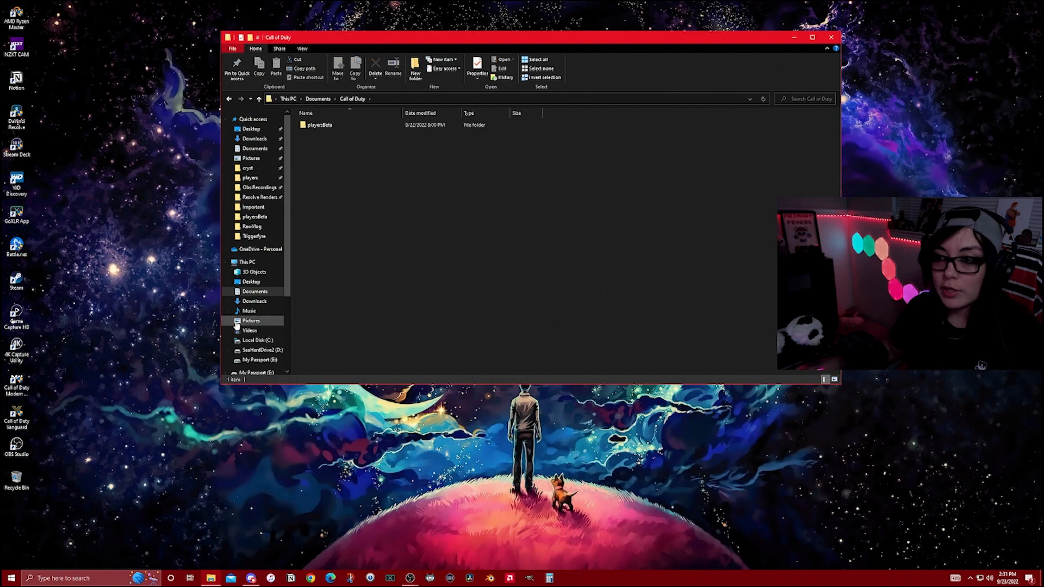
double_click(320, 125)
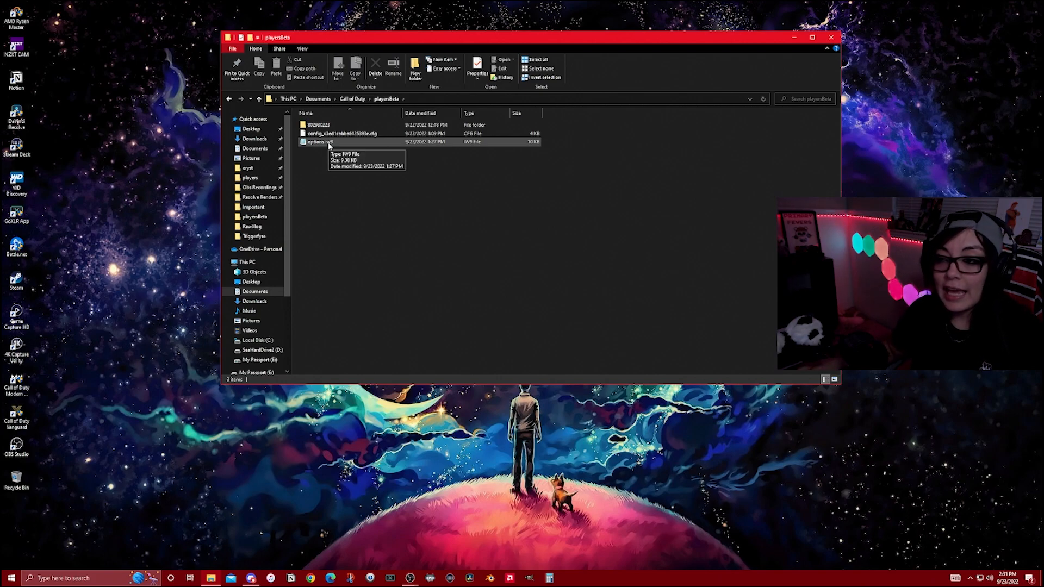
double_click(320, 142)
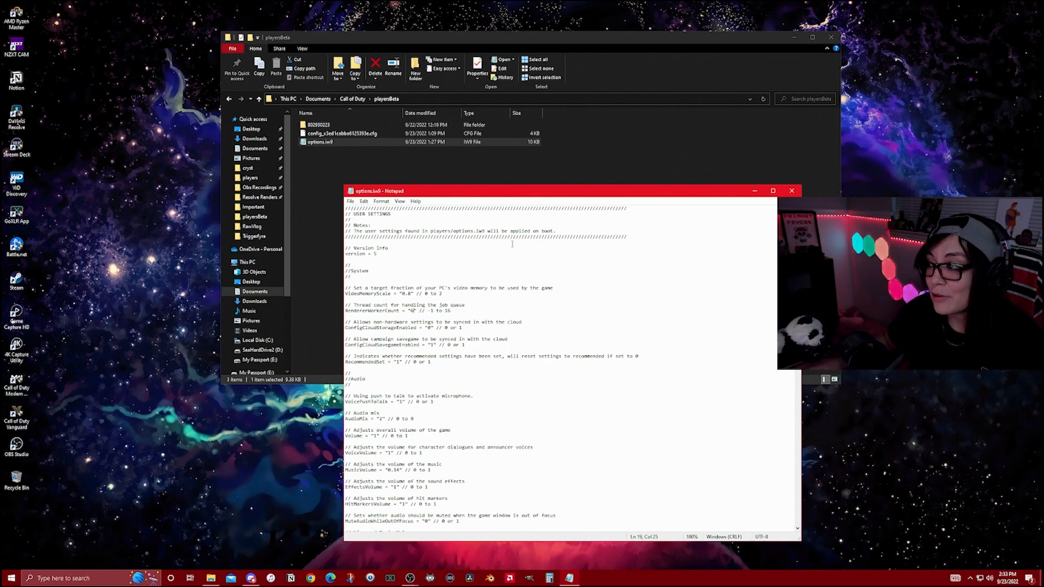
- Close options.iw9 and mark the playersBeta files read-only via Properties
click(350, 201)
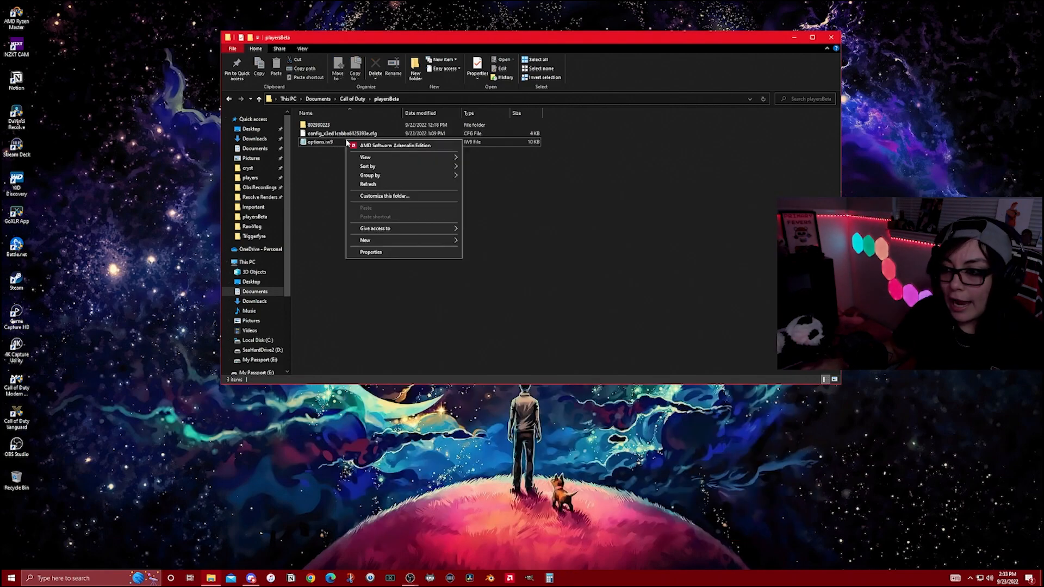
mouse_move(395, 254)
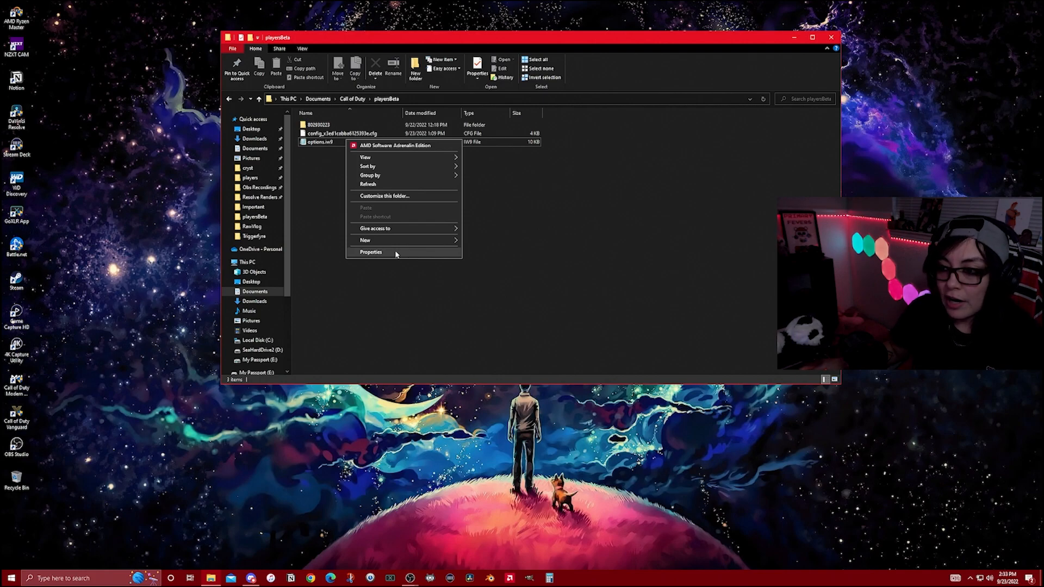
click(371, 252)
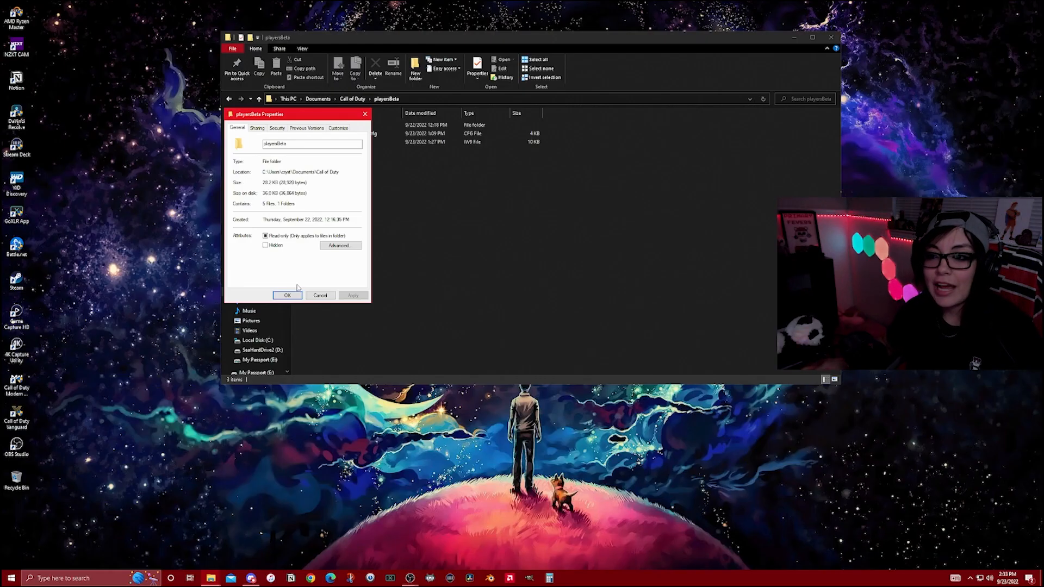
click(287, 295)
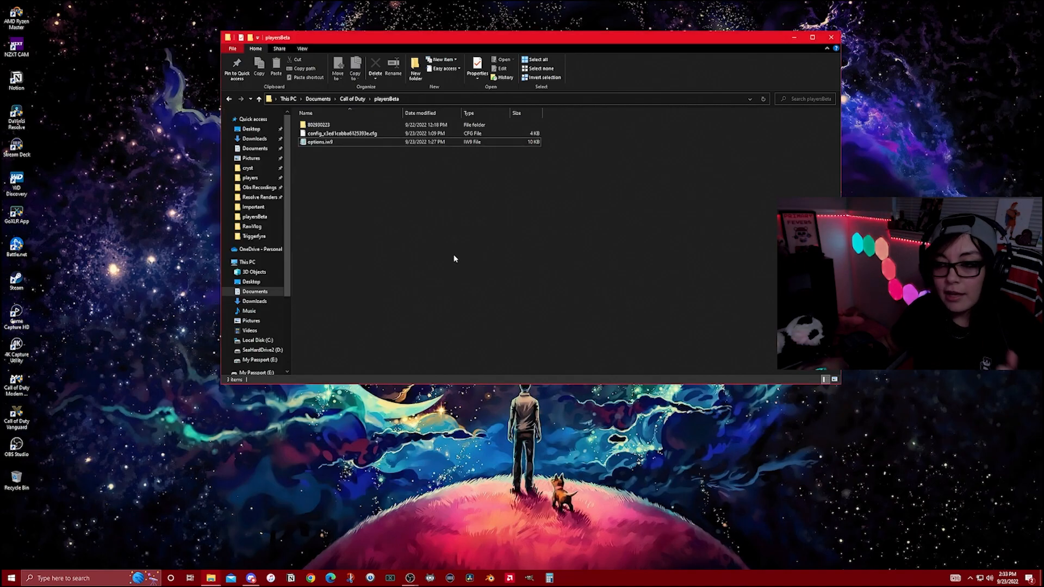